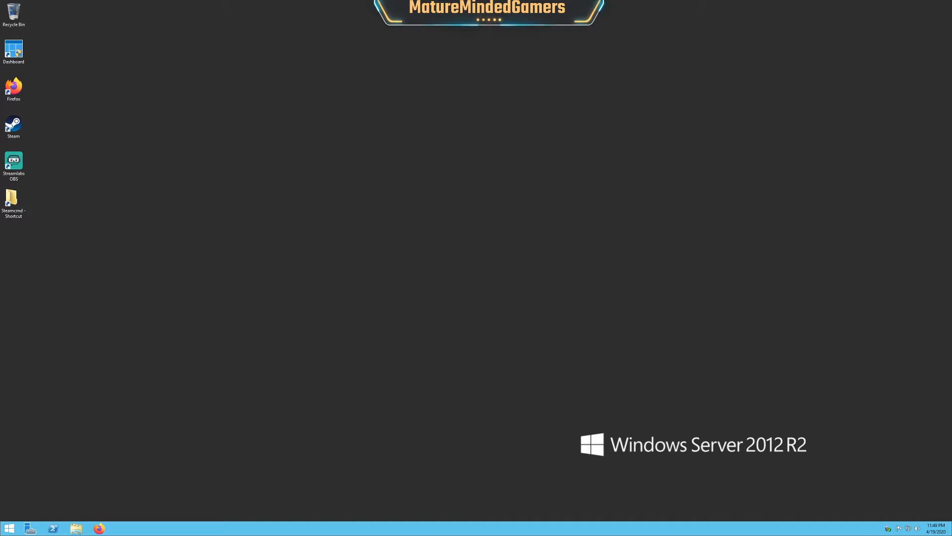
mouse_move(305, 169)
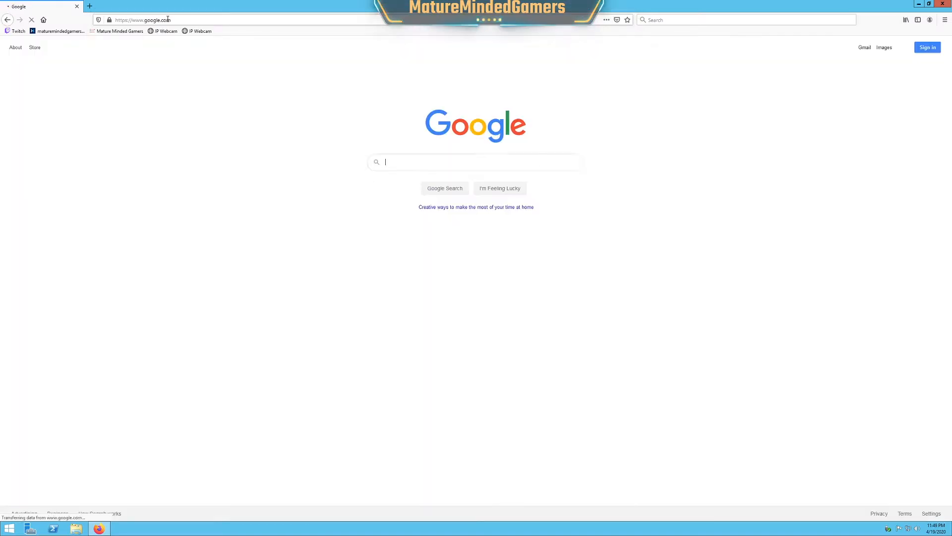
- Search Google for steamcmd in Firefox
text(steamcmd)
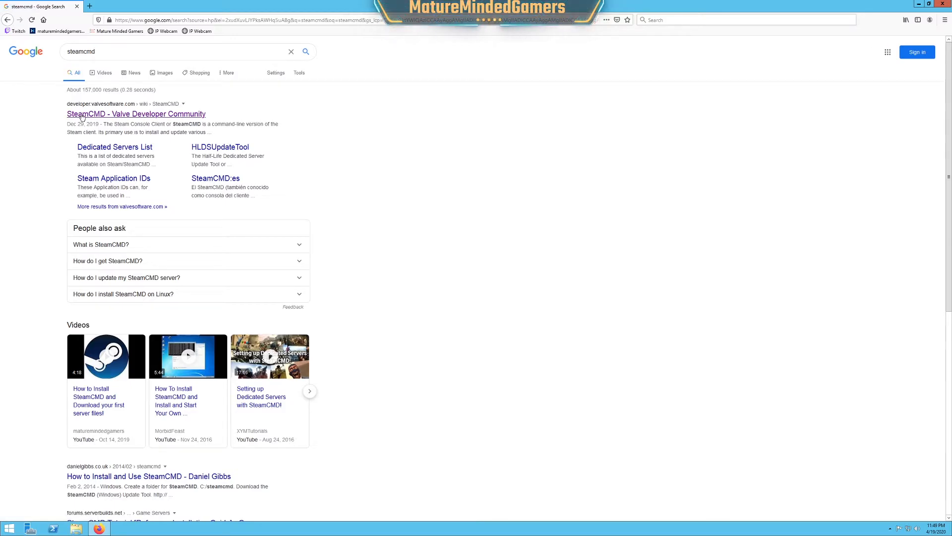
- From the SteamCMD wiki's Windows section, download and save steamcmd.zip
click(136, 113)
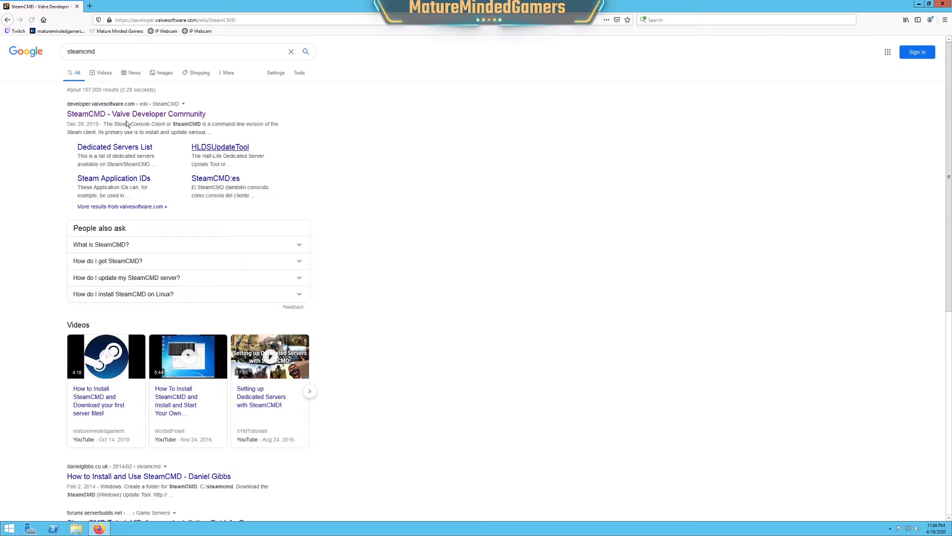
click(136, 114)
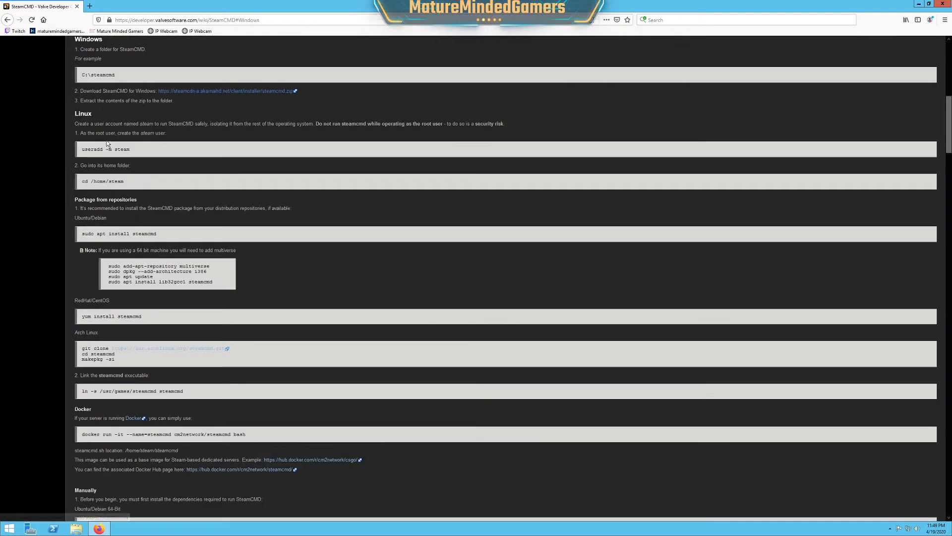
mouse_move(101, 97)
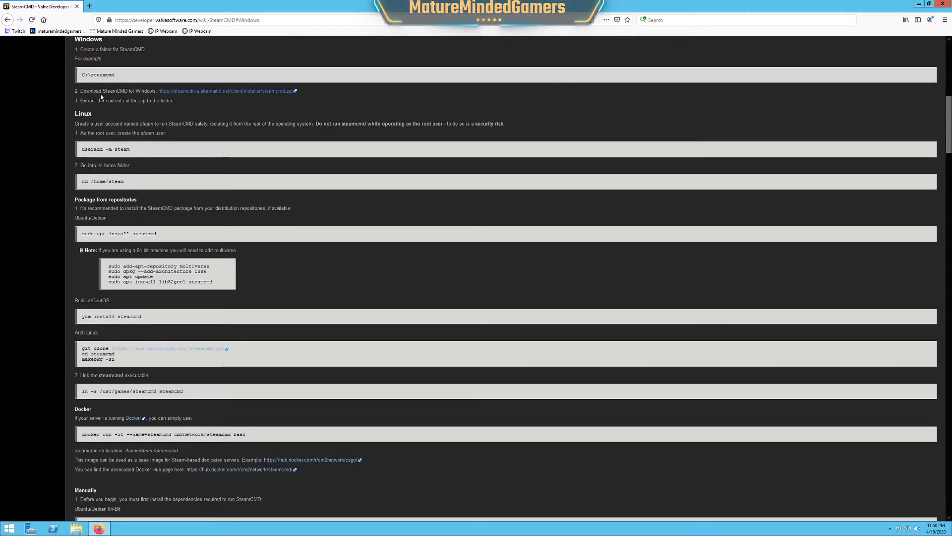
click(226, 90)
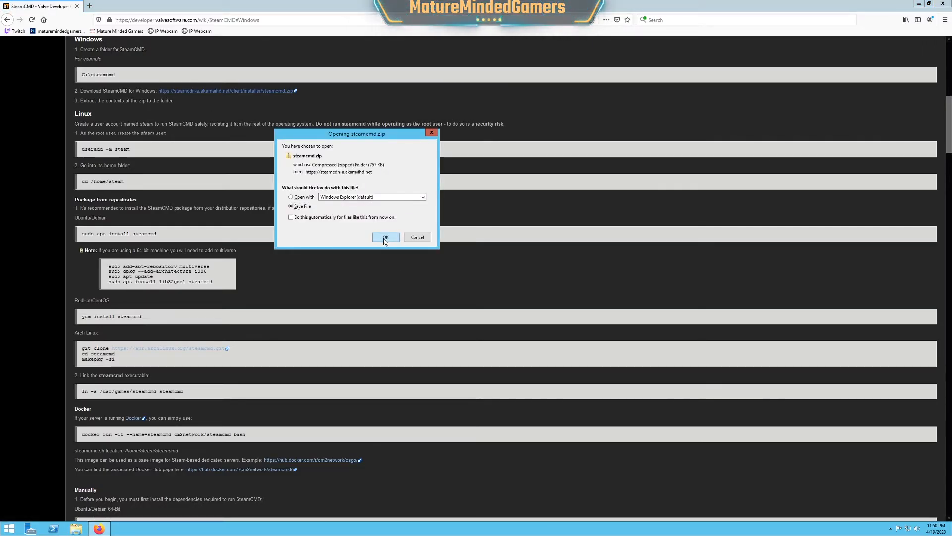
click(385, 237)
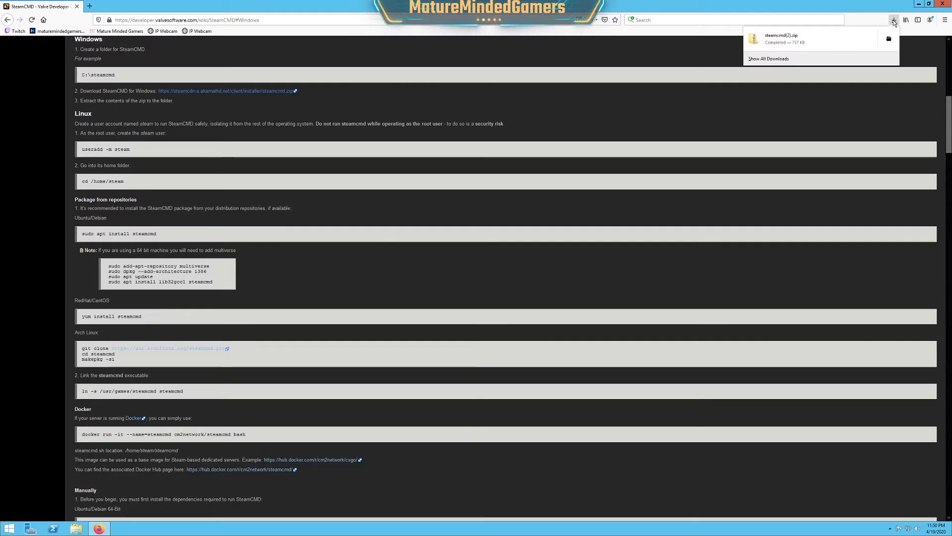
mouse_move(780, 39)
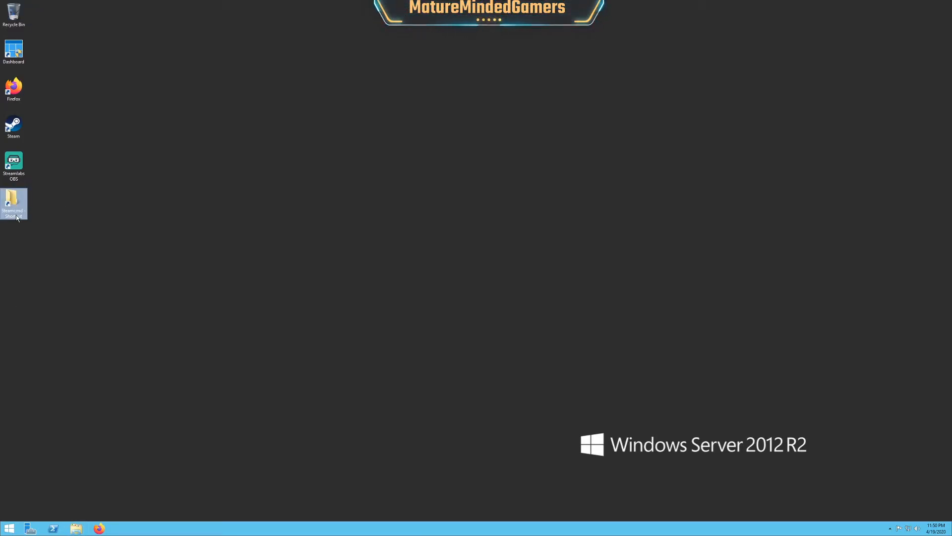
mouse_move(73, 261)
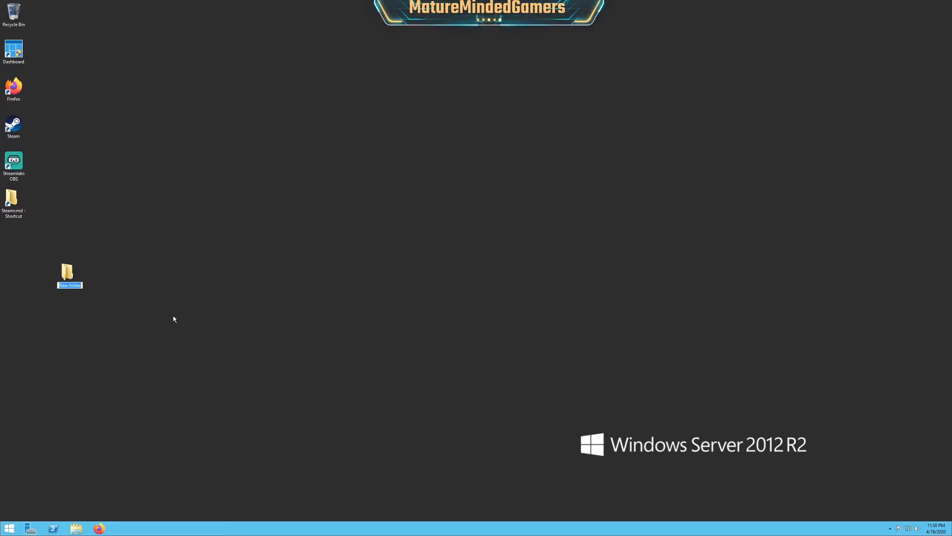
- Name the new desktop folder steamcmd88 and open it
text(steamcmd)
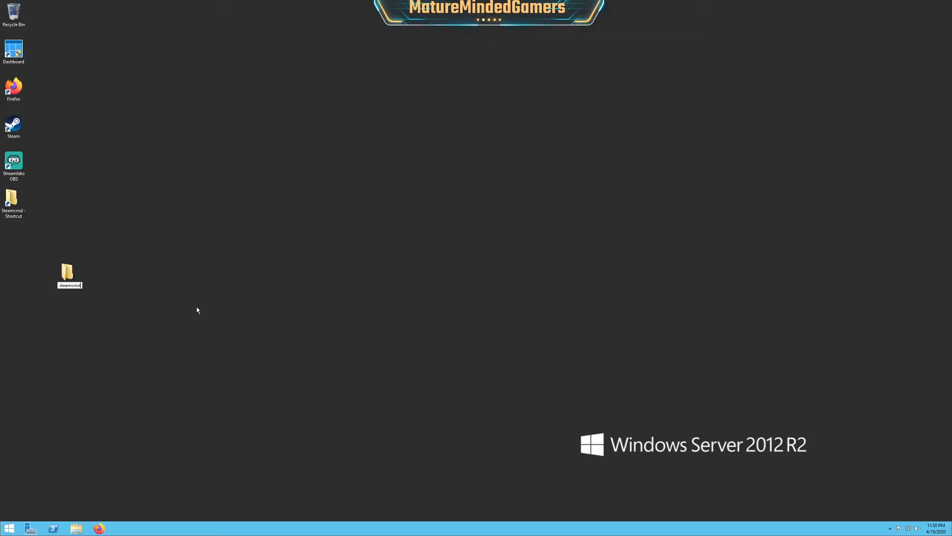
click(69, 275)
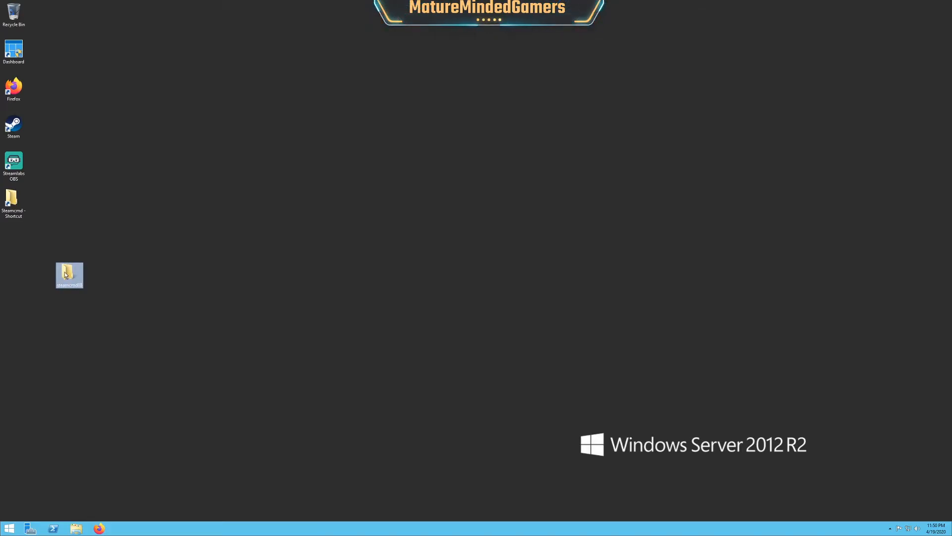
double_click(69, 274)
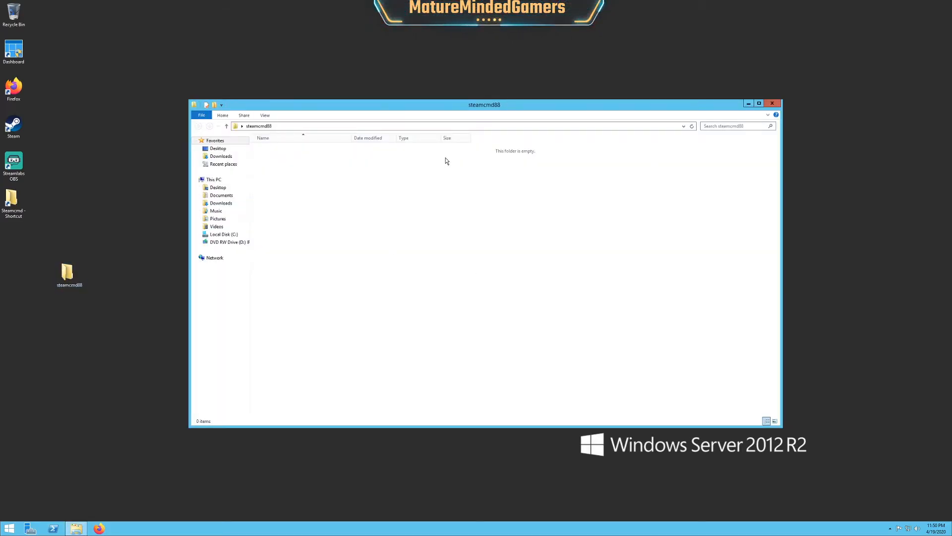
mouse_move(748, 90)
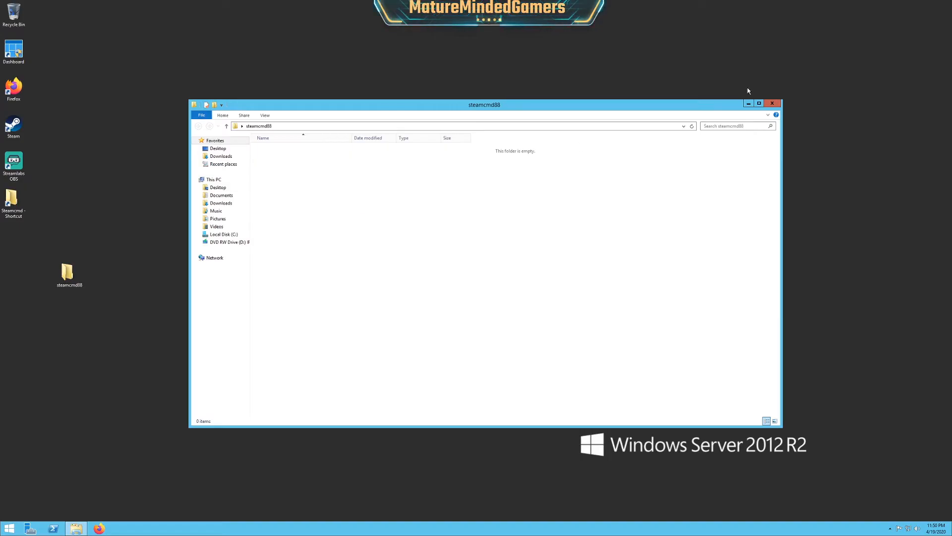
- Extract steamcmd.zip from Downloads into the steamcmd88 desktop folder
click(220, 156)
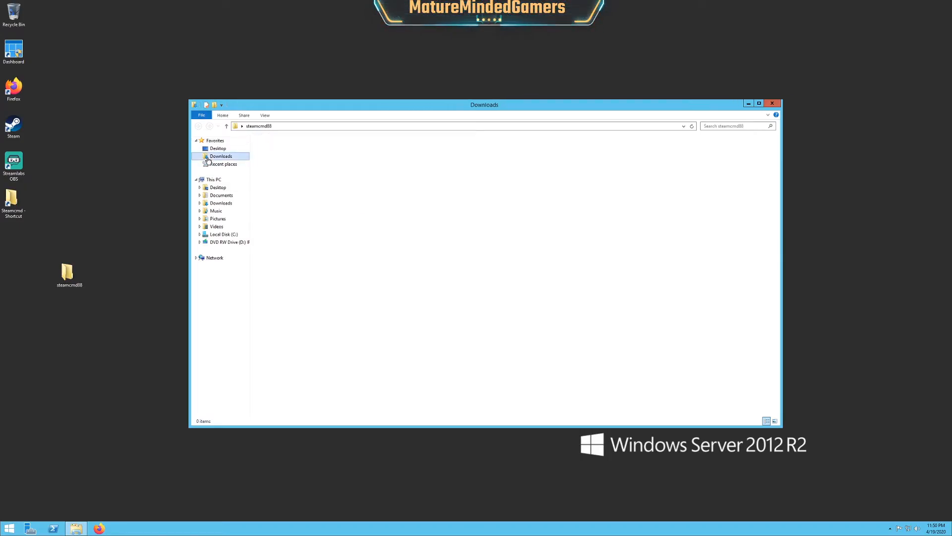
right_click(275, 156)
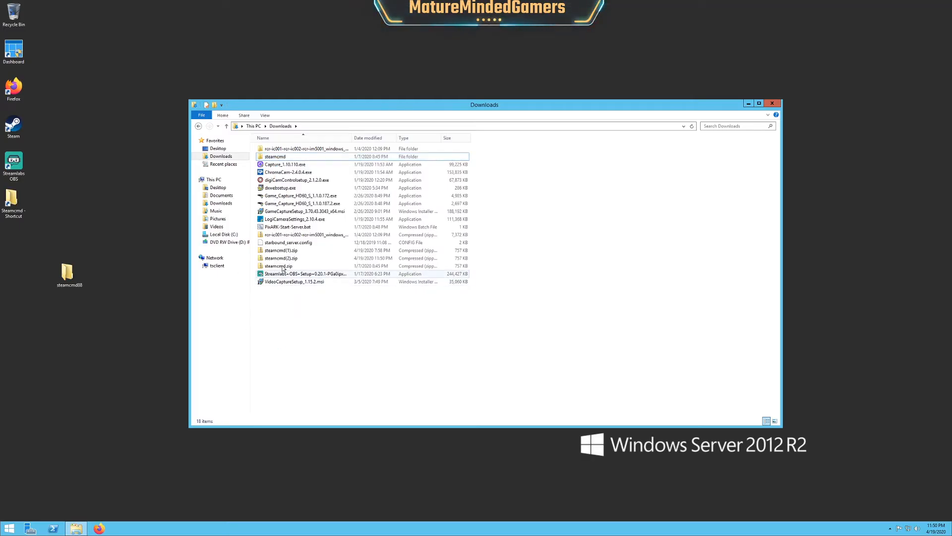
right_click(281, 250)
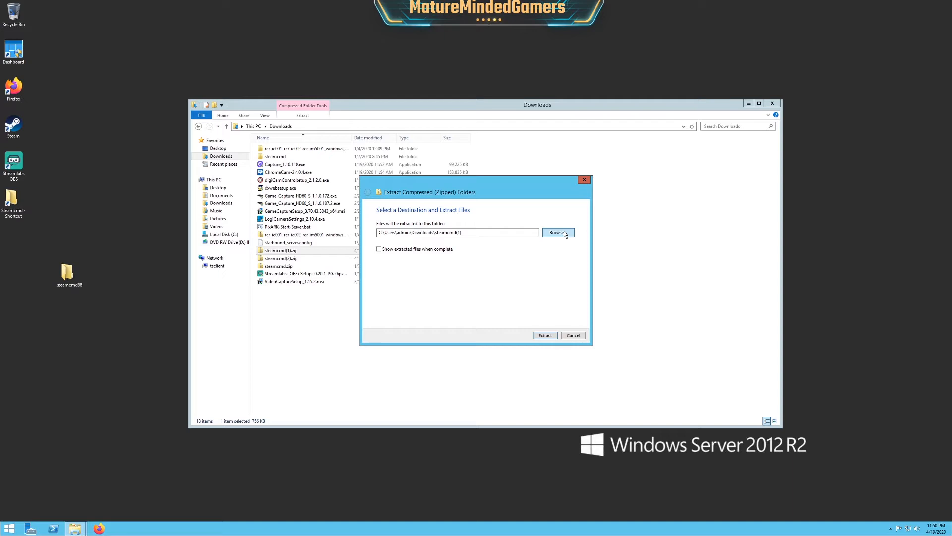
click(557, 233)
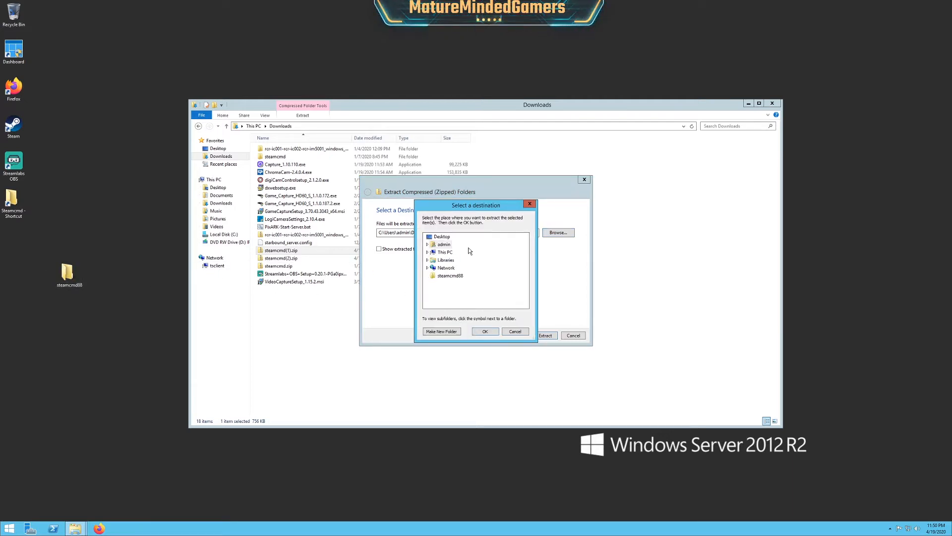
click(451, 275)
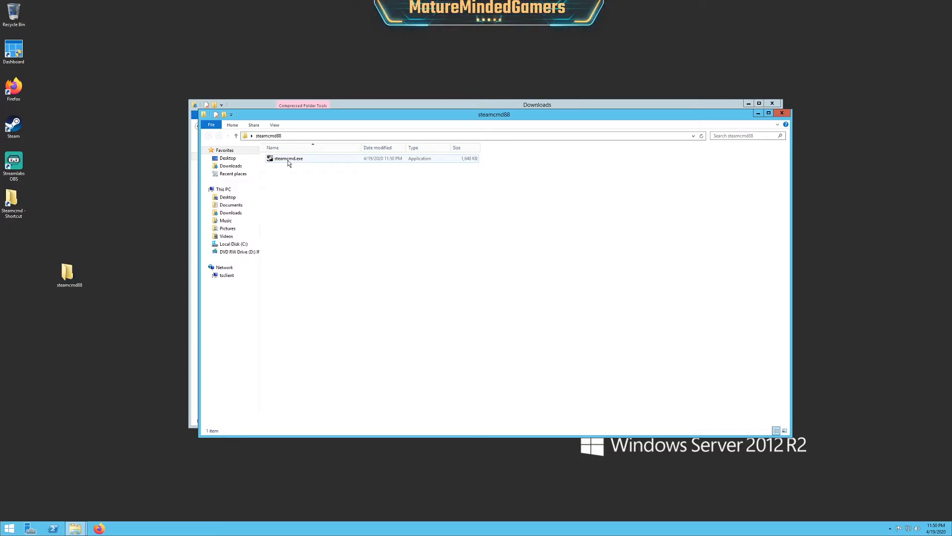
- Launch steamcmd.exe so it installs its updates
click(288, 158)
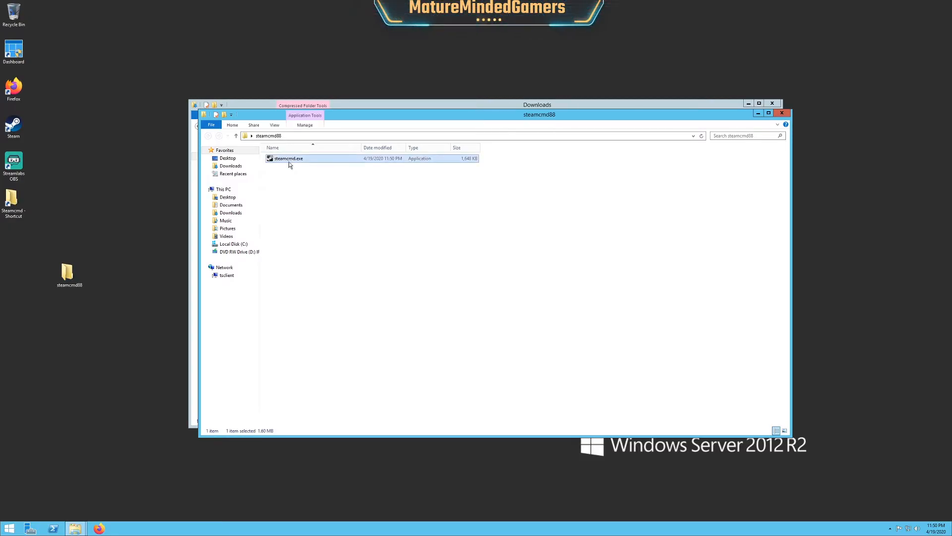
double_click(287, 158)
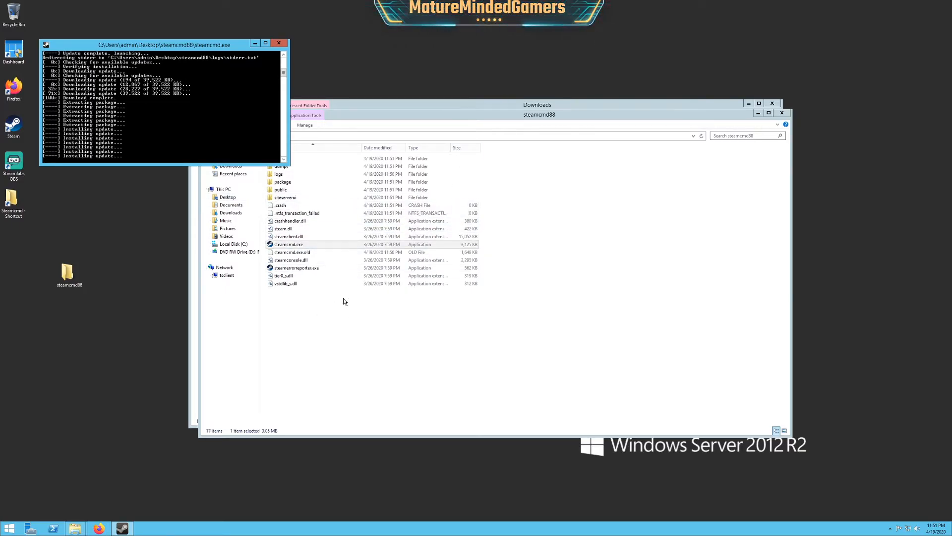
mouse_move(128, 162)
text(login anonymous)
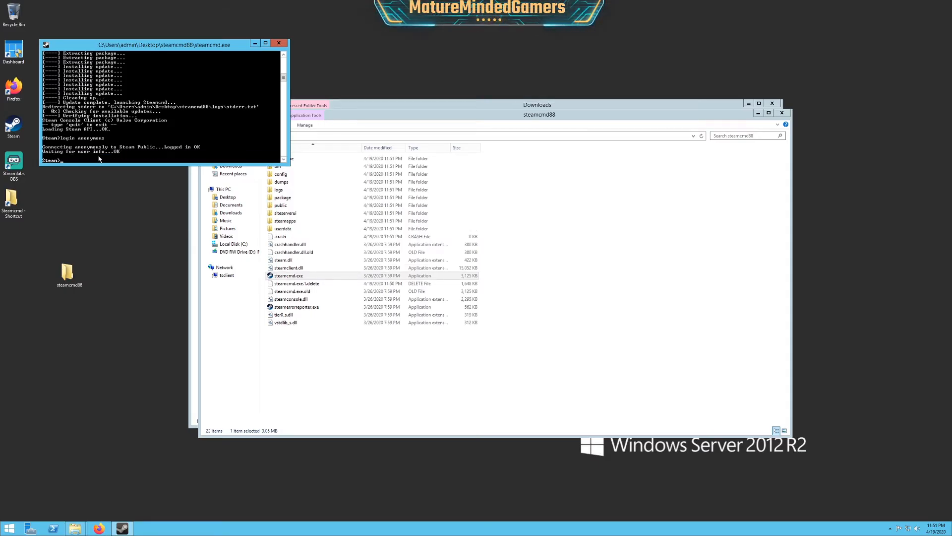
- Enter the app_update command with the dedicated server's app ID at the Steam prompt
text(app_update)
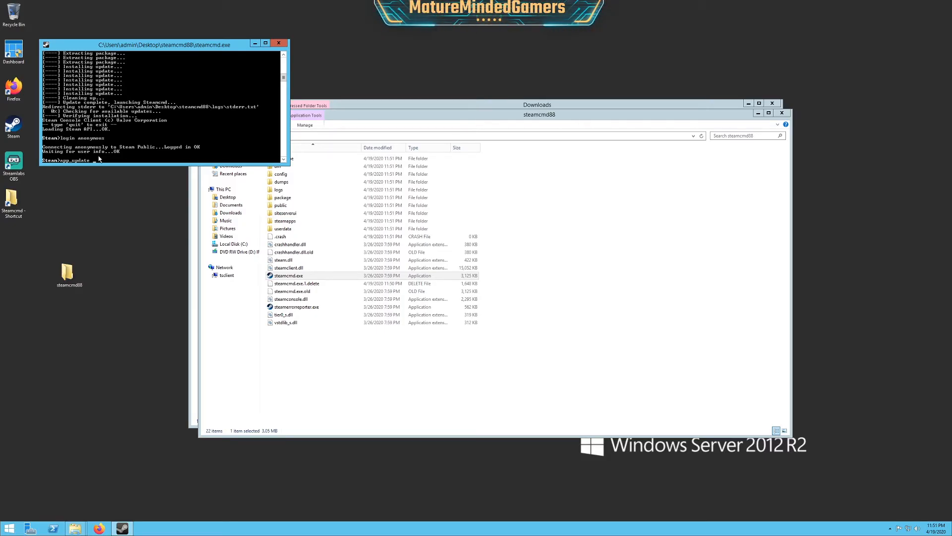
text(53)
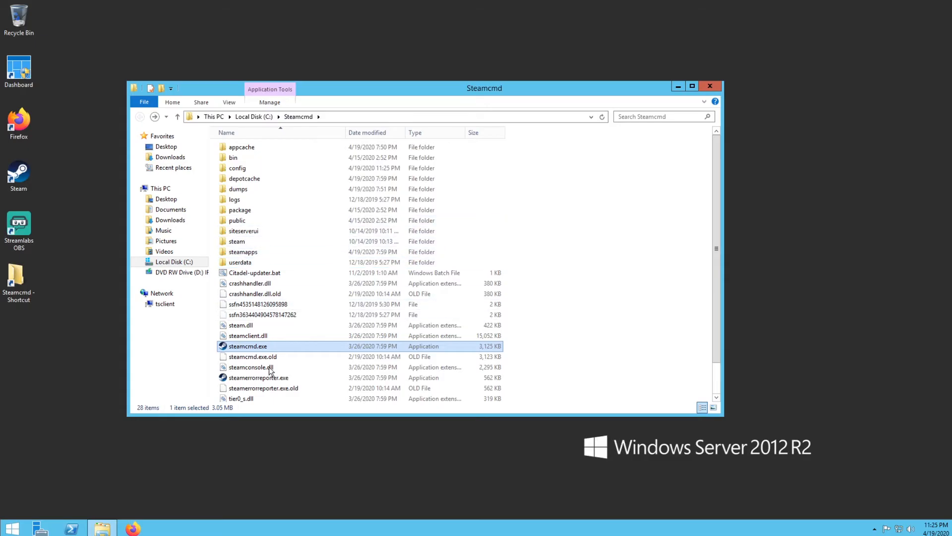
mouse_move(246, 251)
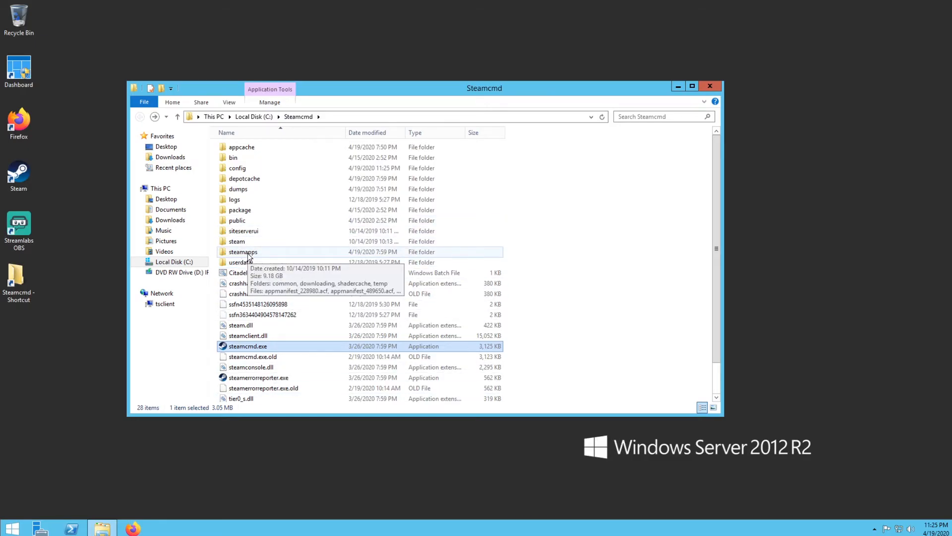
mouse_move(248, 346)
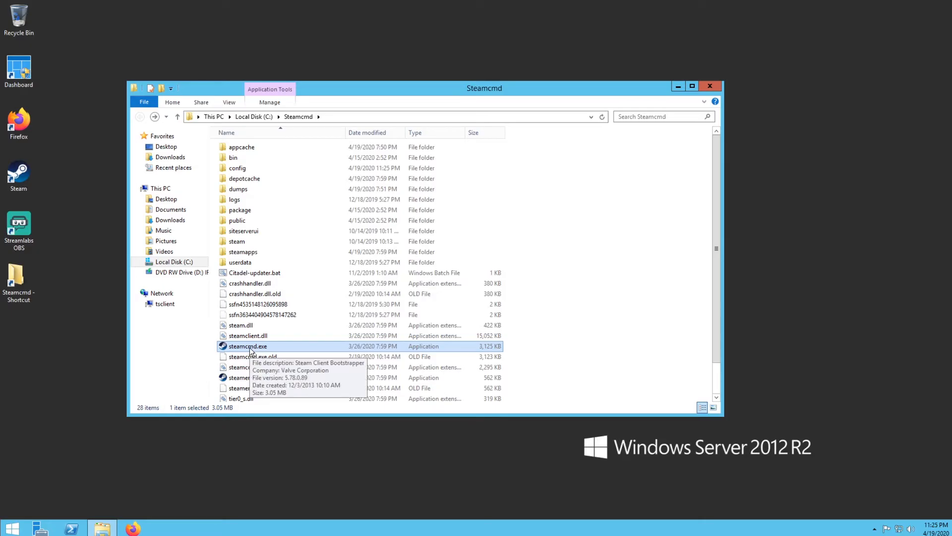
mouse_move(172, 319)
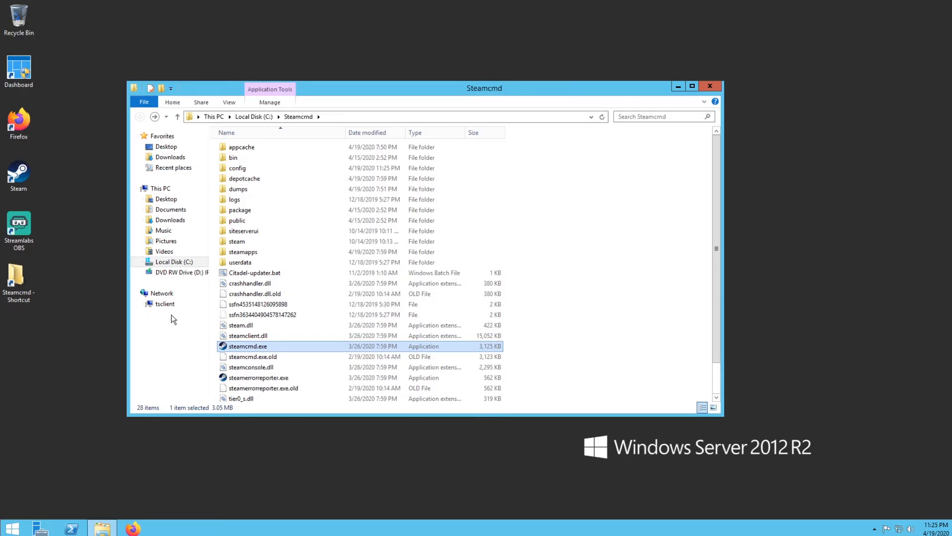
mouse_move(243, 251)
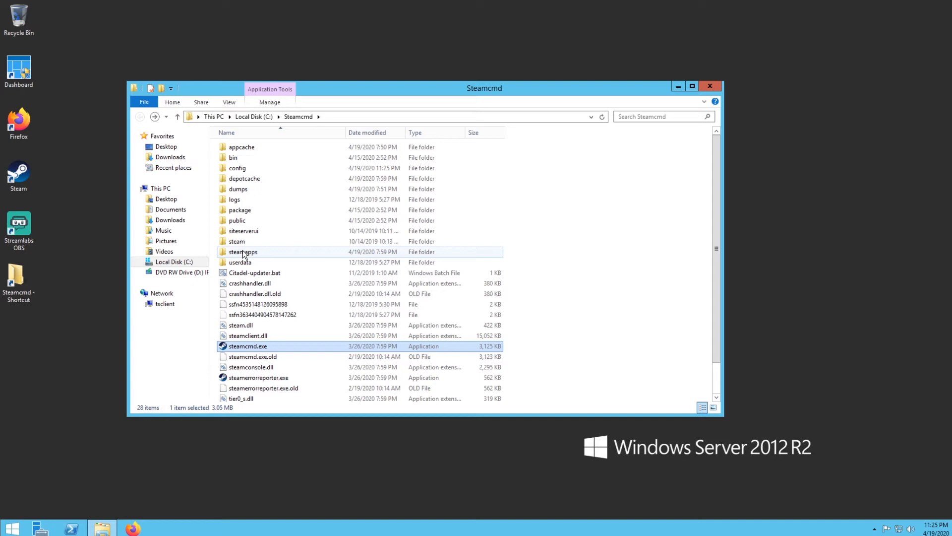
- Navigate steamapps > common > Empyrion - Dedicated Server and bring up actions for dedicated.yaml
double_click(243, 251)
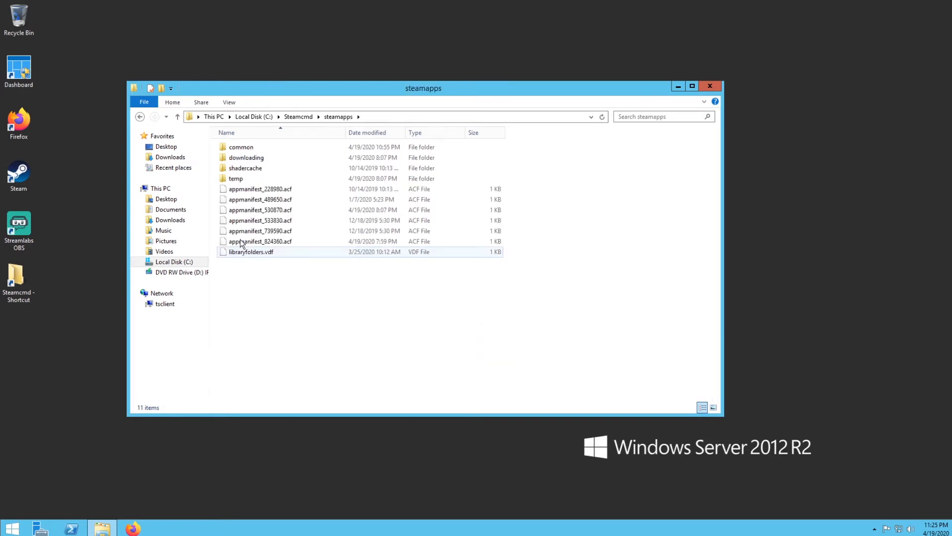
double_click(240, 147)
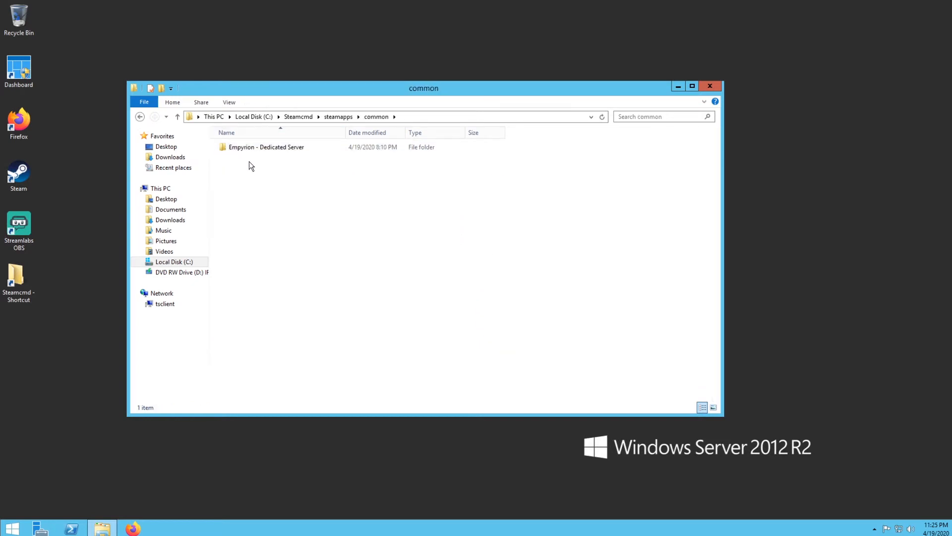
click(266, 147)
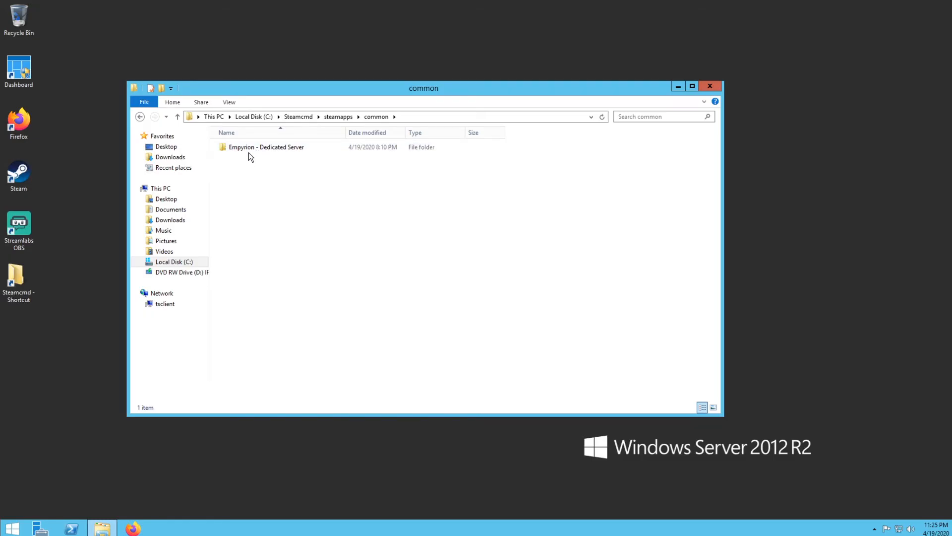
double_click(266, 147)
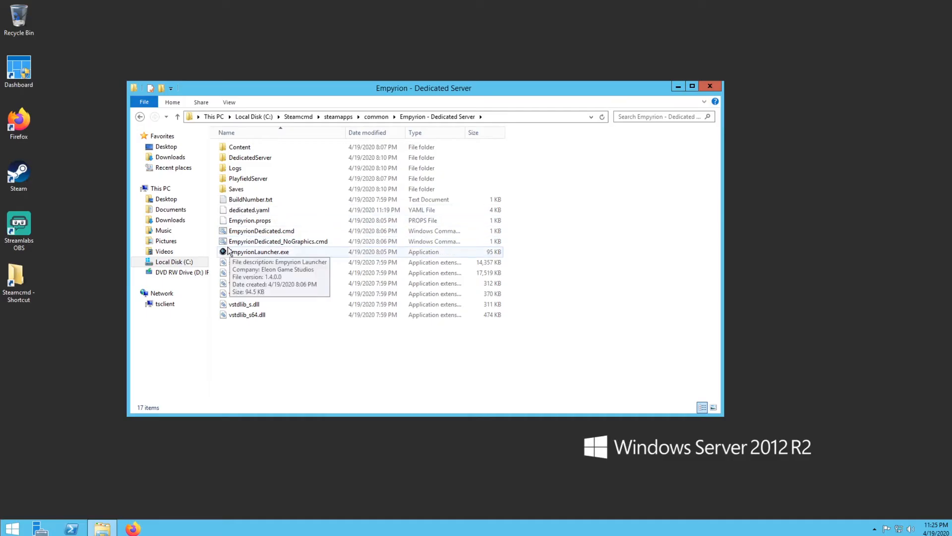
mouse_move(249, 209)
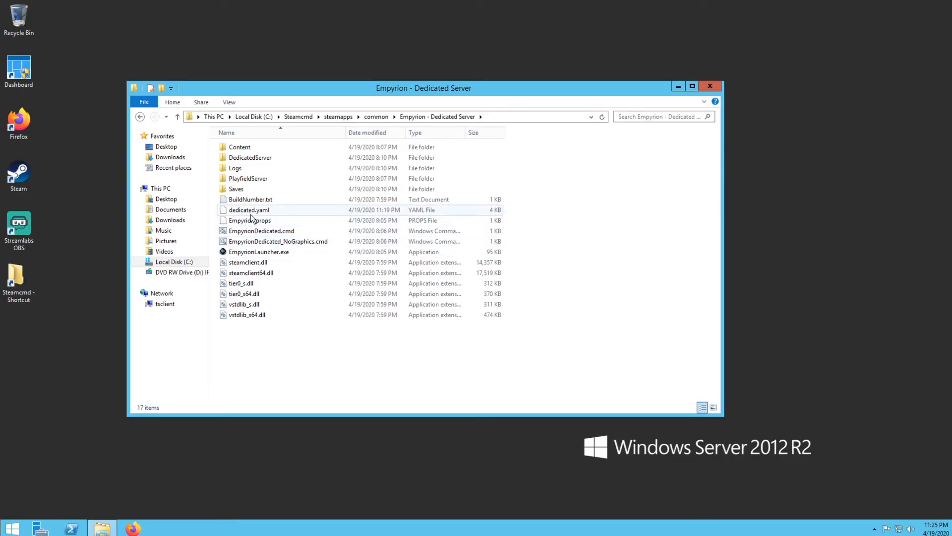
mouse_move(248, 209)
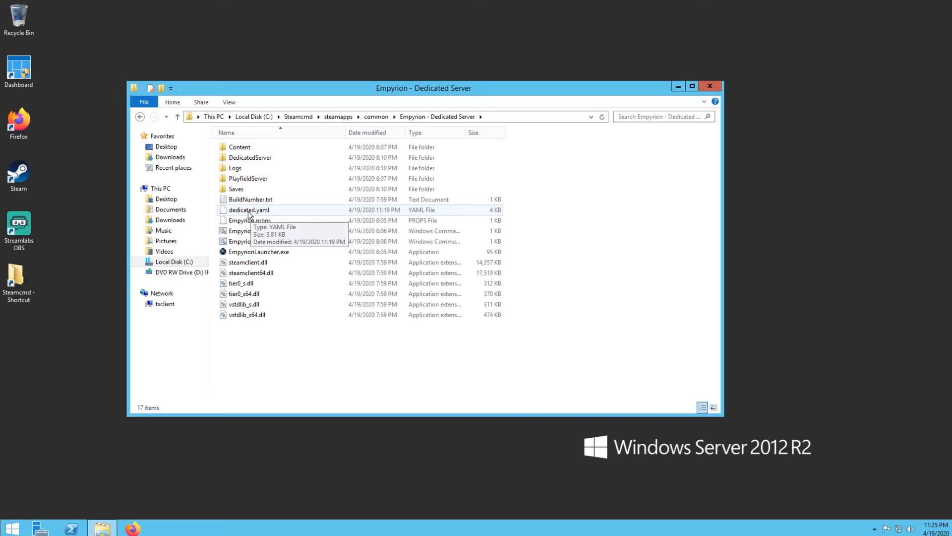
right_click(248, 210)
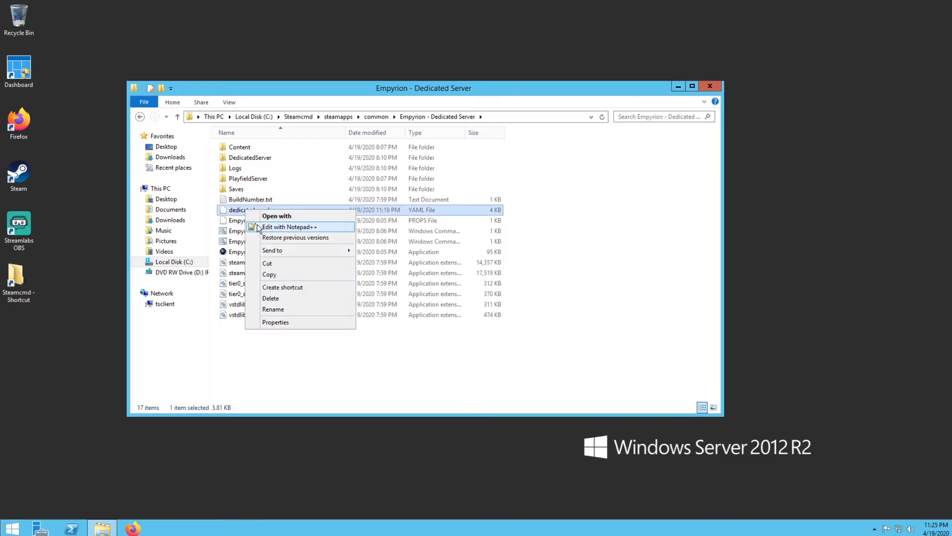
mouse_move(296, 237)
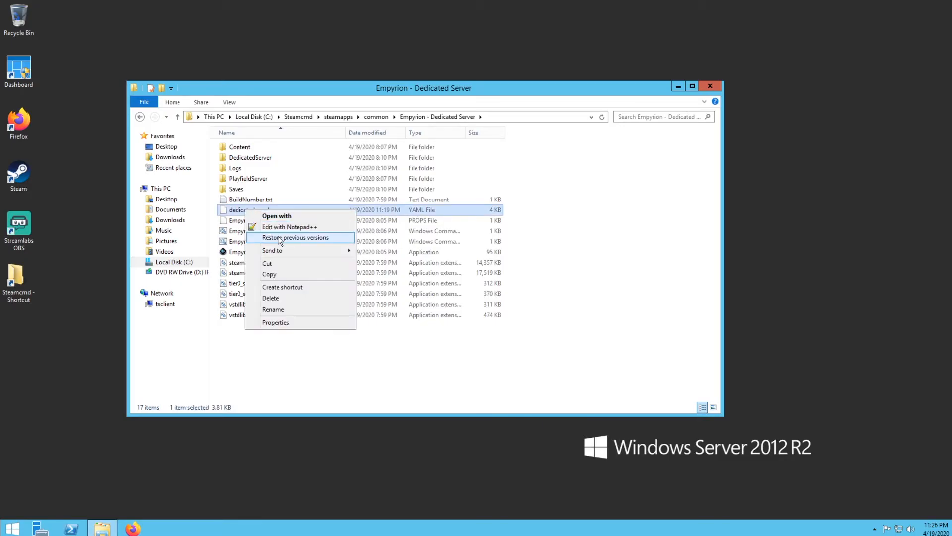
mouse_move(289, 226)
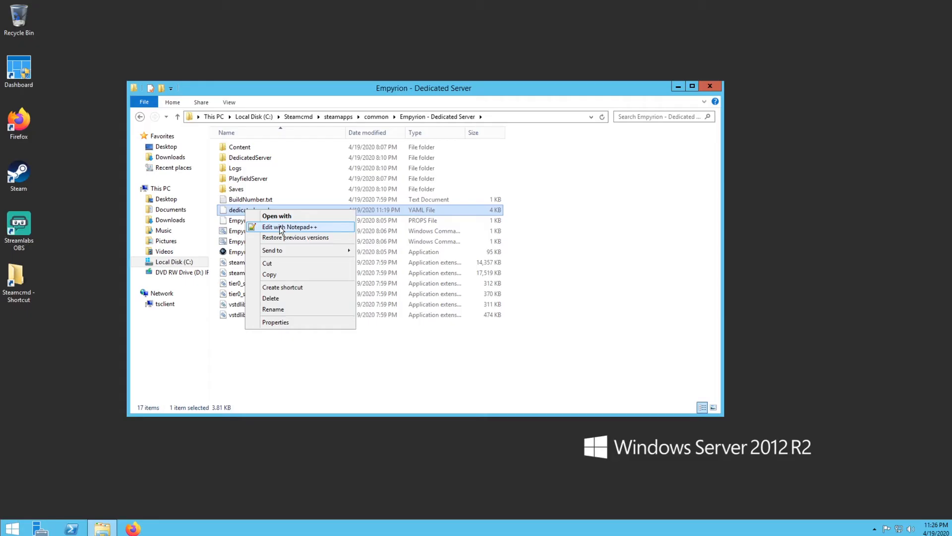
- Edit dedicated.yaml with Notepad++
click(289, 226)
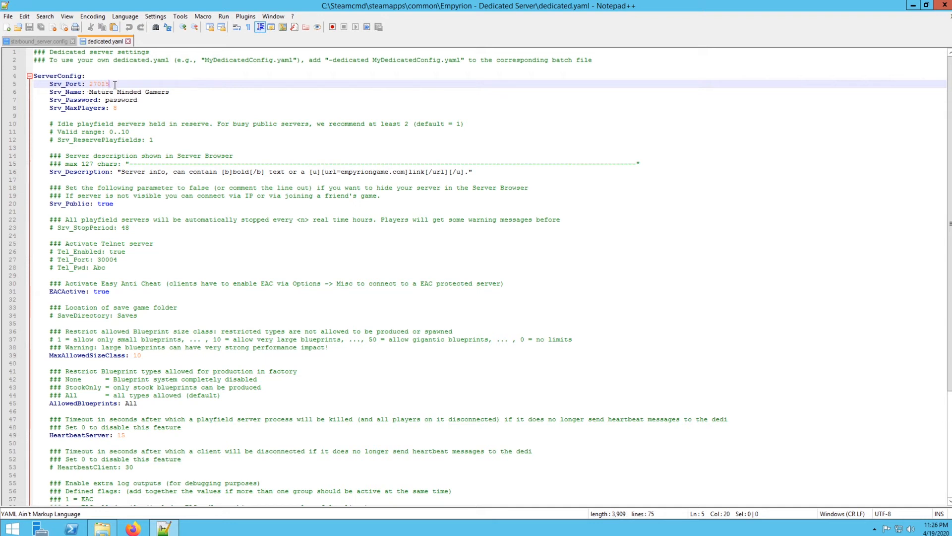
- Set Srv_Port to 27015 and leave the Srv_Name line uncommented
double_click(99, 83)
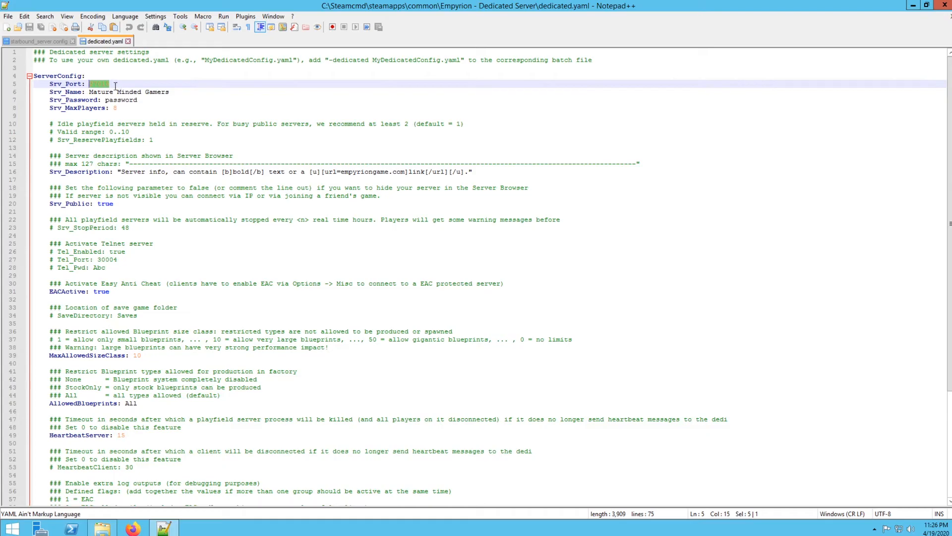
text(27015)
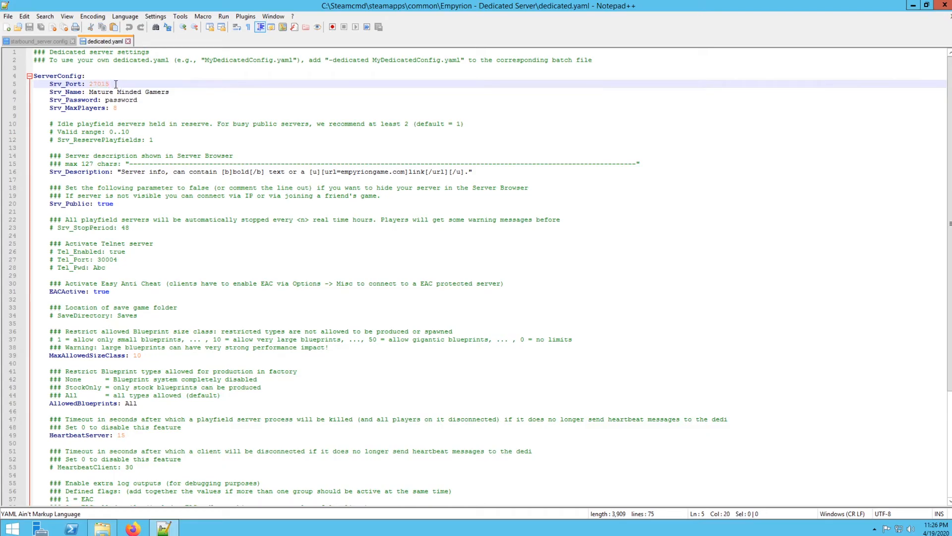
click(169, 92)
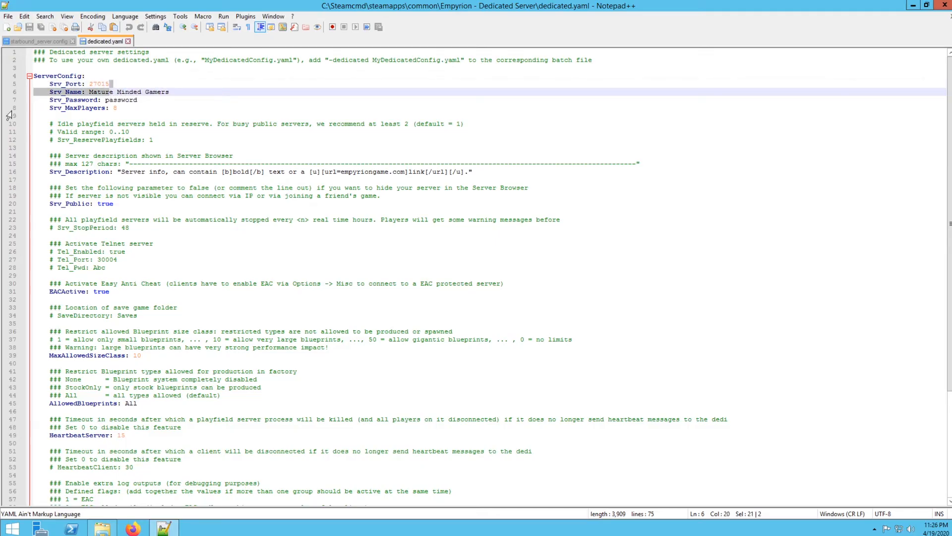
click(69, 83)
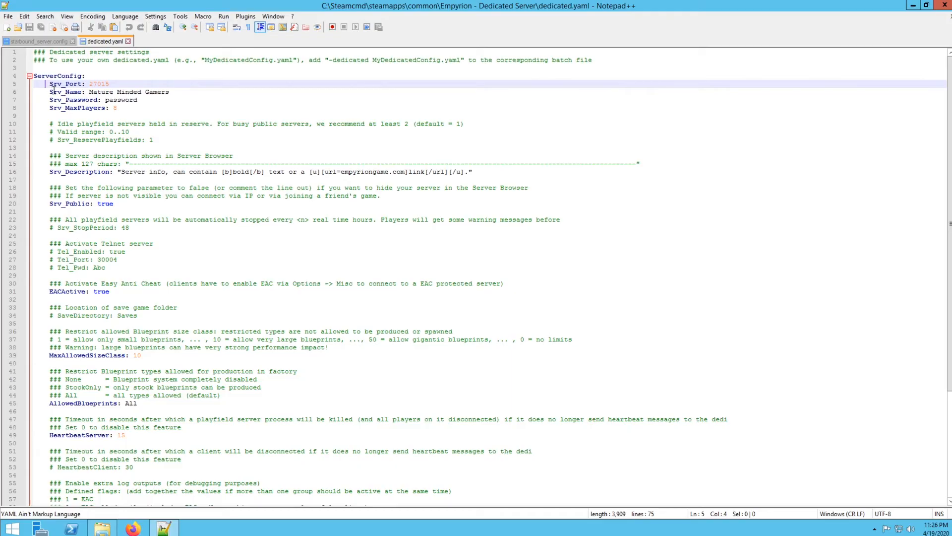
click(45, 91)
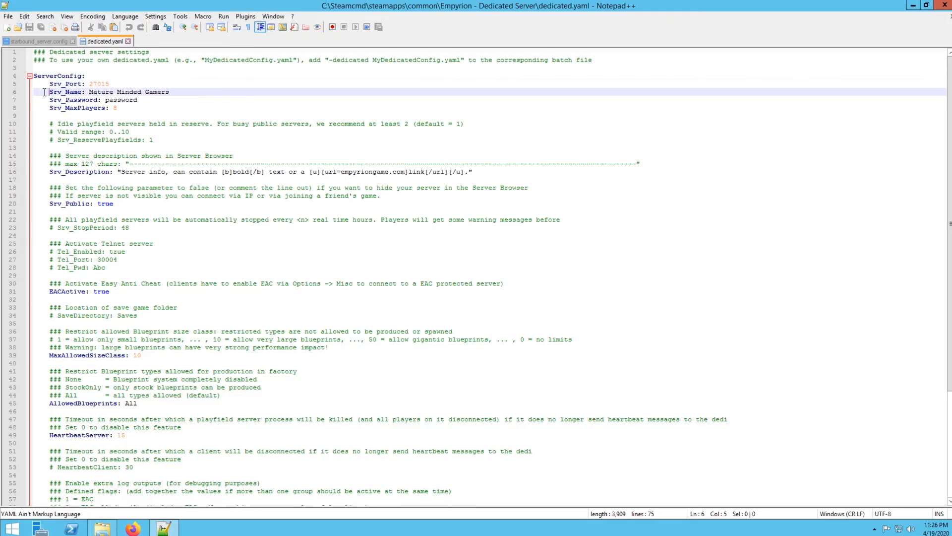
text(#)
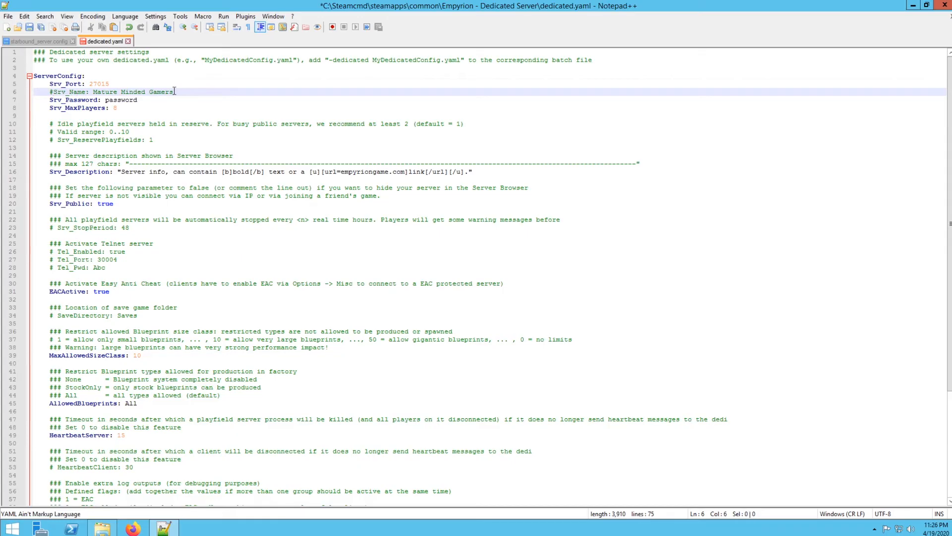
key(BackSpace)
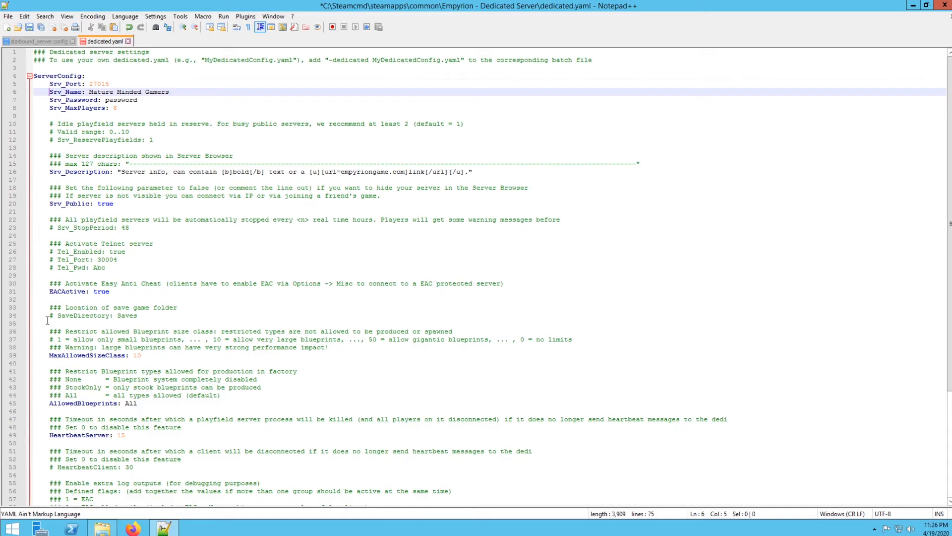
- Adjust the SaveDirectory line and move to the max players setting
click(53, 316)
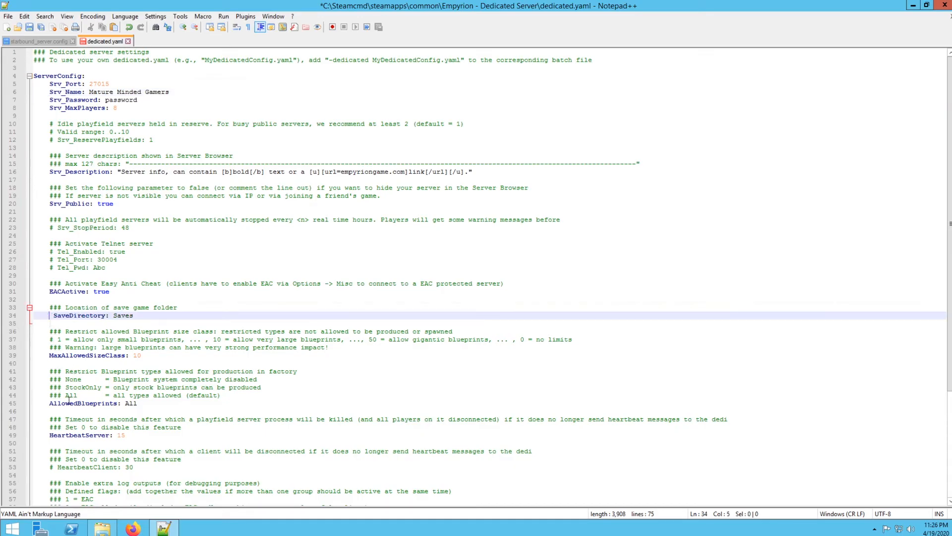
click(53, 315)
text(# )
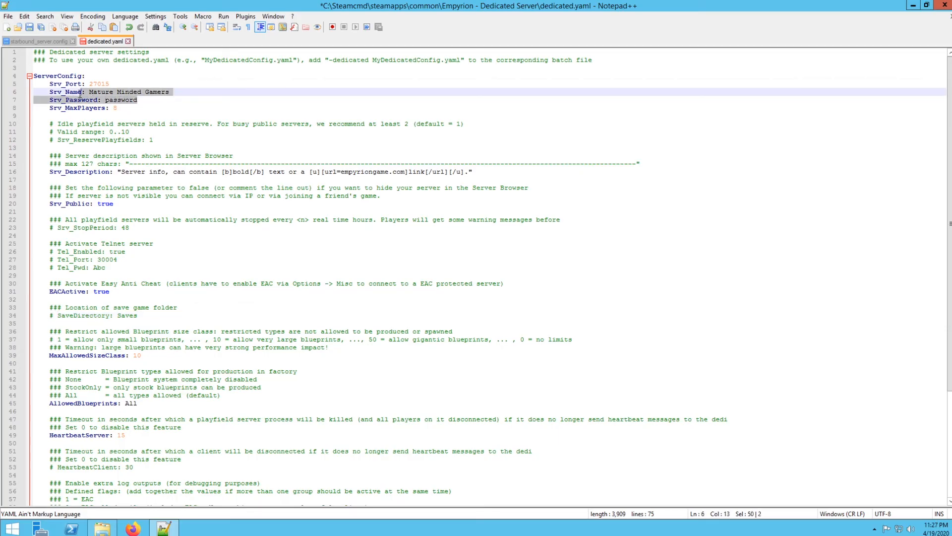
click(113, 107)
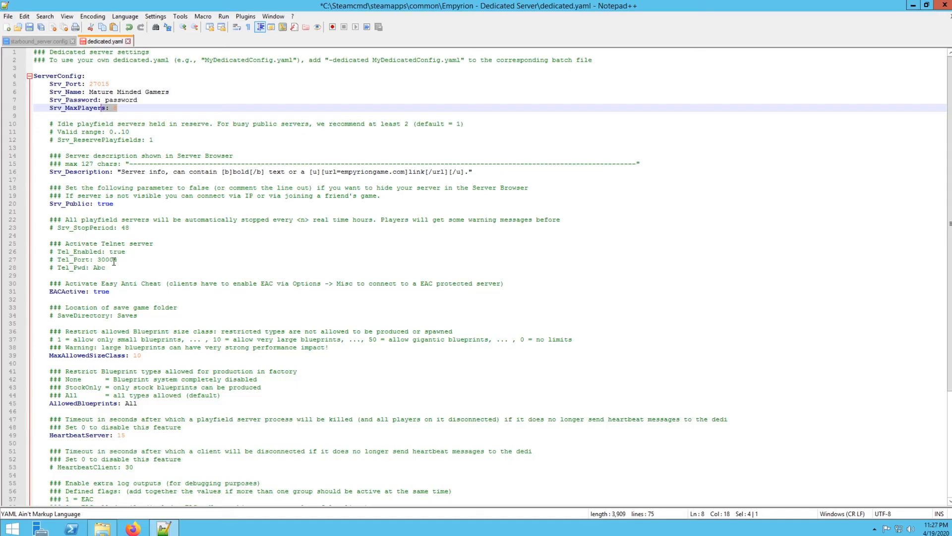
mouse_move(126, 251)
text( 8)
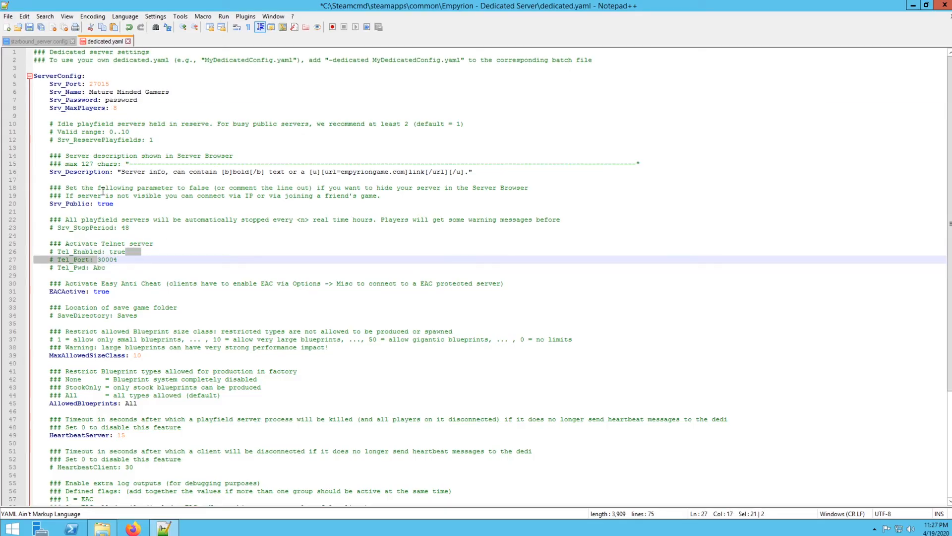
- Review the GameConfig settings and save the edited dedicated.yaml
scroll(down, 3)
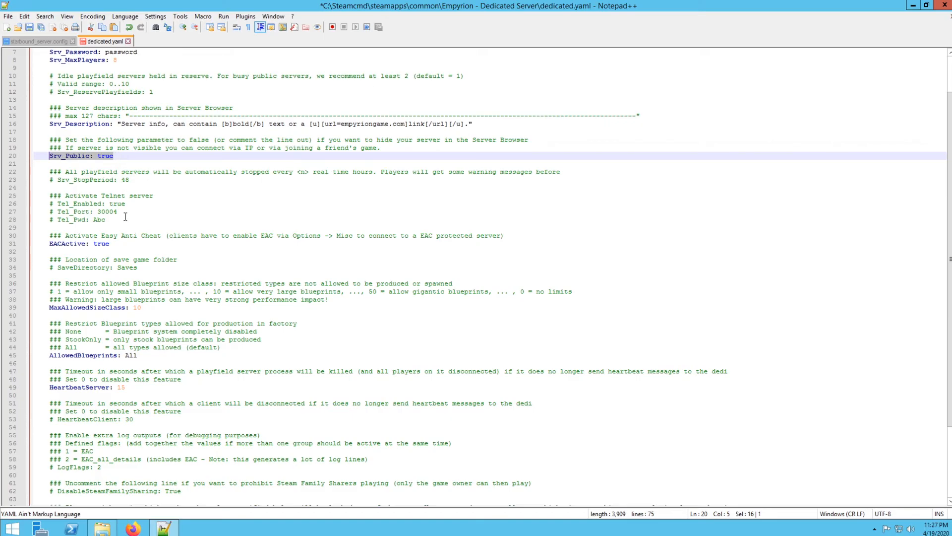
scroll(down, 3)
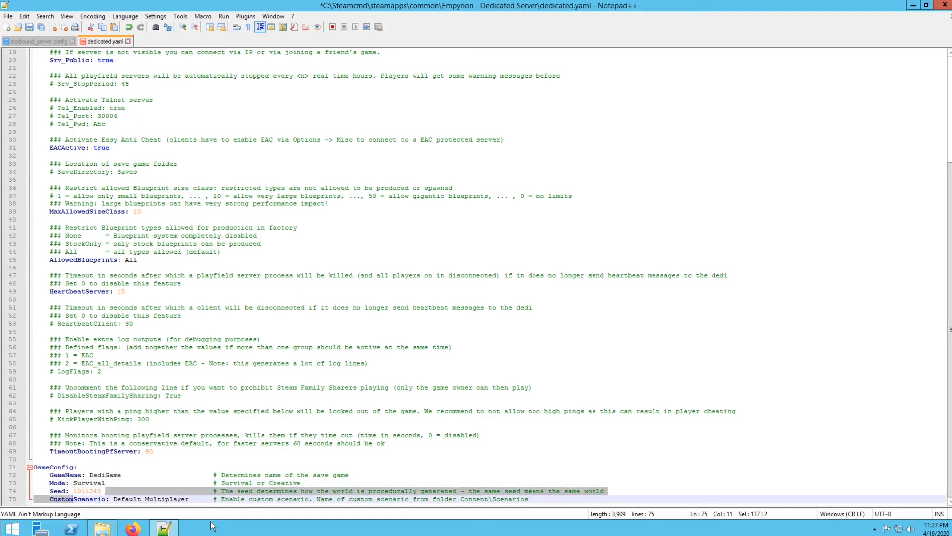
click(136, 451)
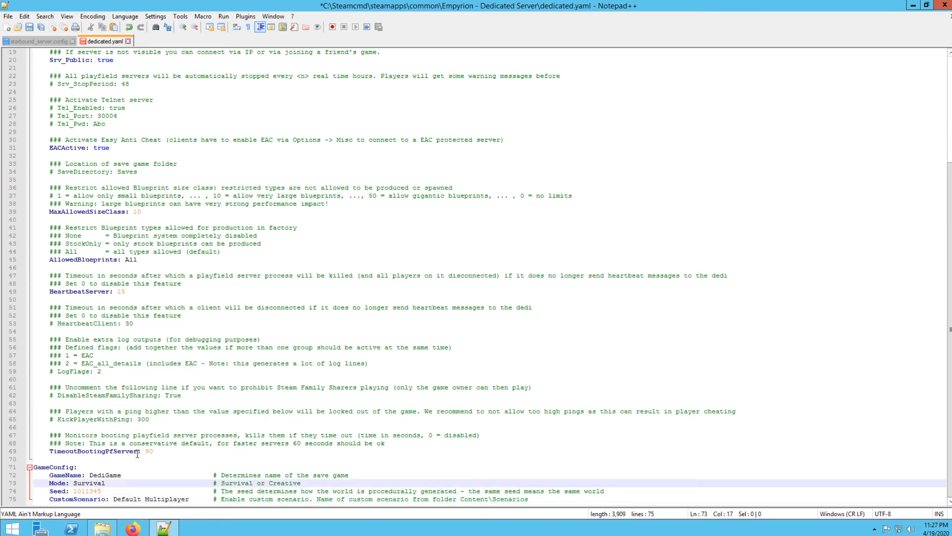
scroll(up, 3)
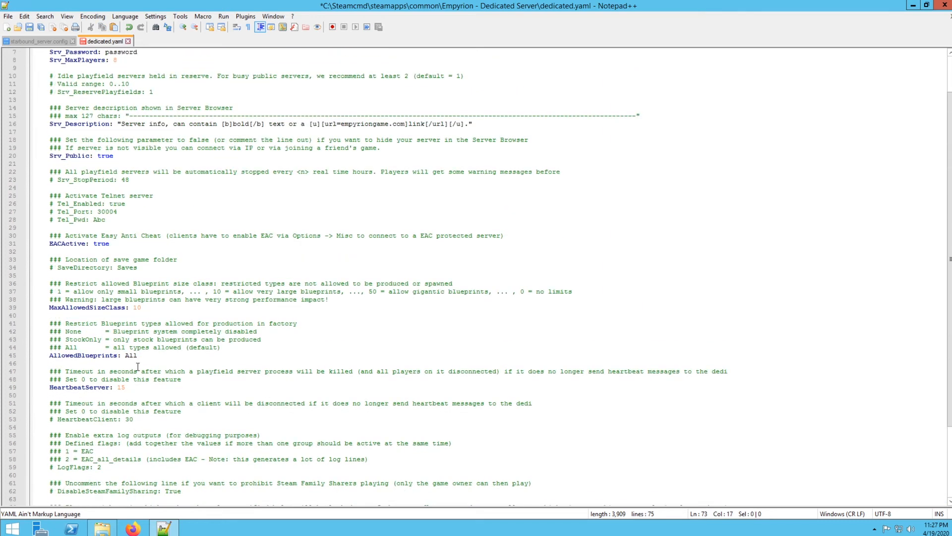
scroll(up, 3)
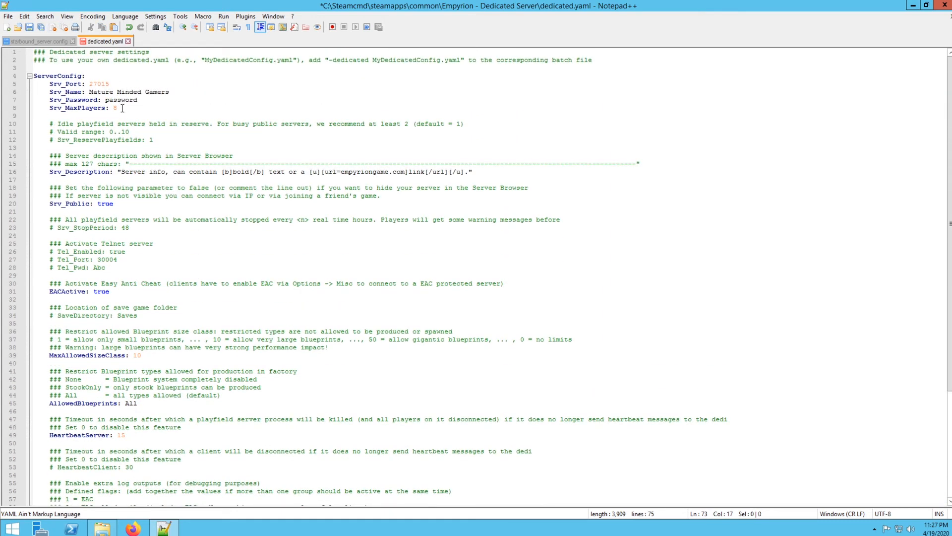
click(8, 17)
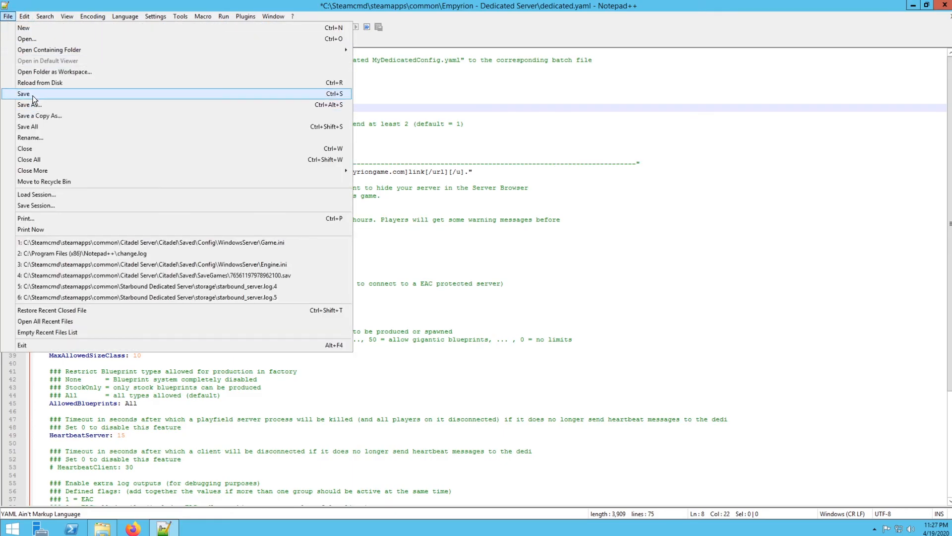
click(23, 93)
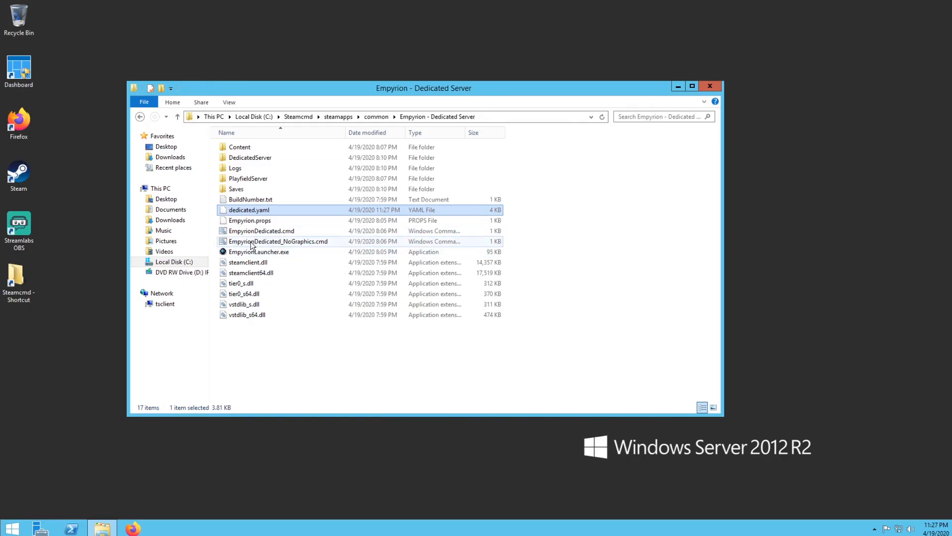
- Launch EmpyrionDedicated_NoGraphics.cmd and bring up the taskbar menu offering Task Manager
click(278, 241)
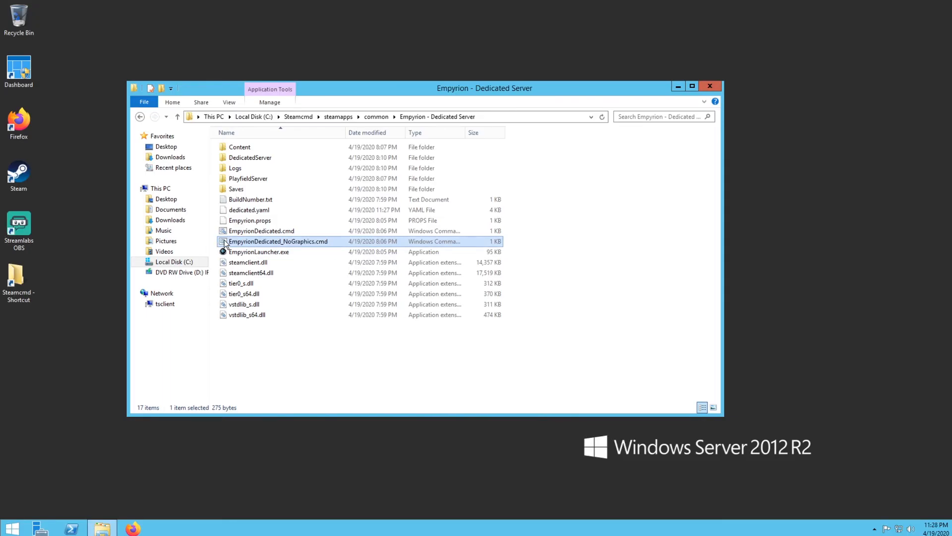
double_click(278, 241)
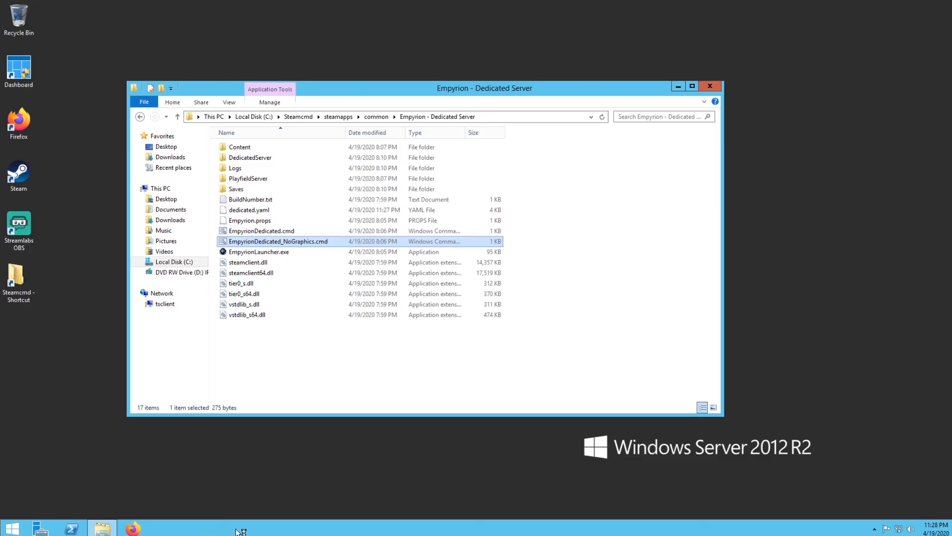
right_click(240, 530)
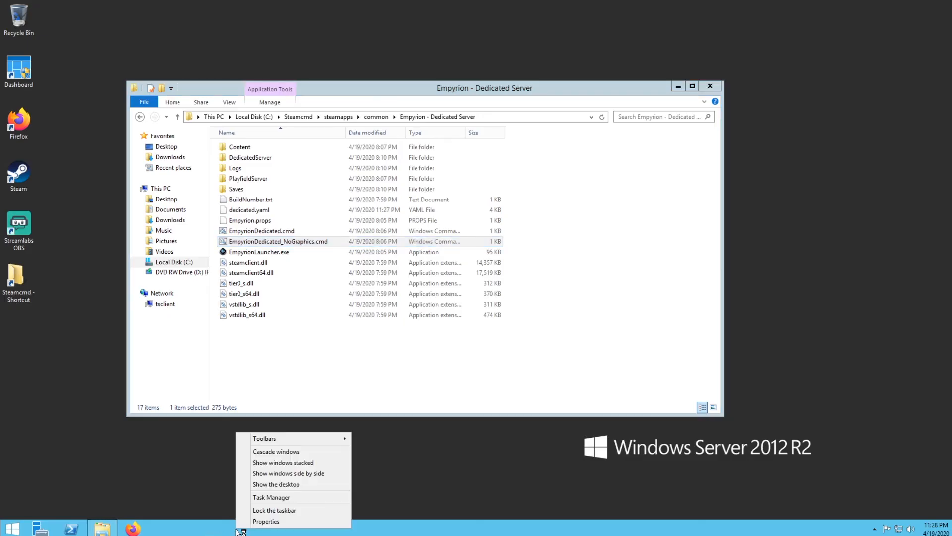
- View the Processes list showing EmpyrionDedicated.exe and EmpyrionPlayfieldServer.exe running
click(271, 497)
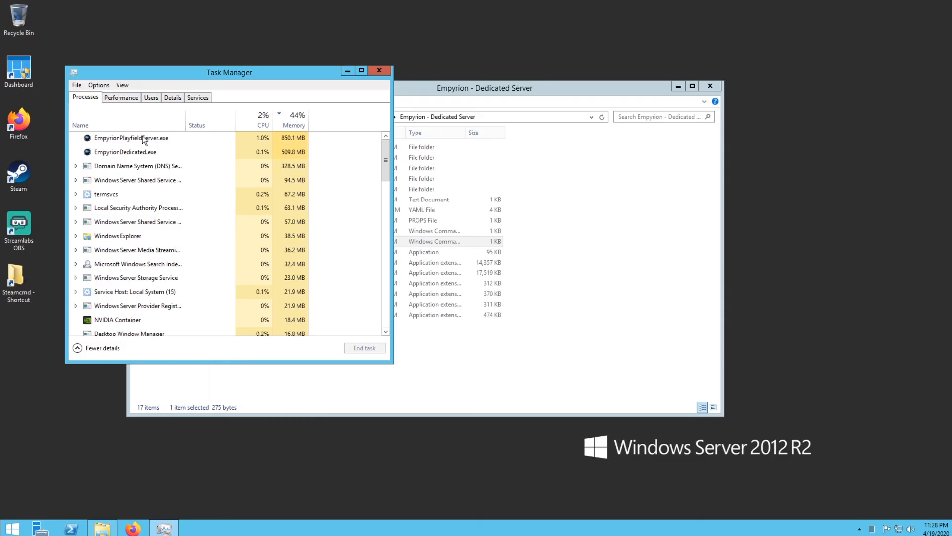
click(131, 138)
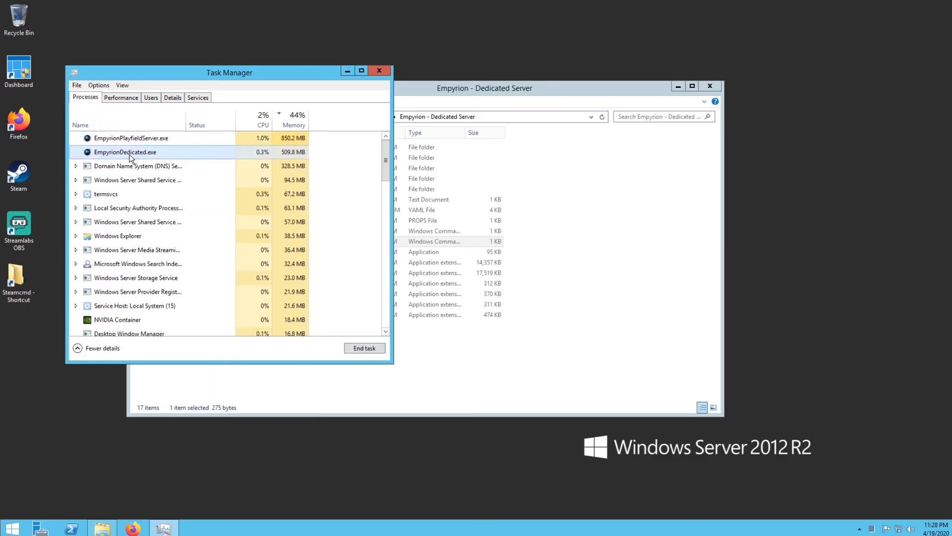
mouse_move(155, 140)
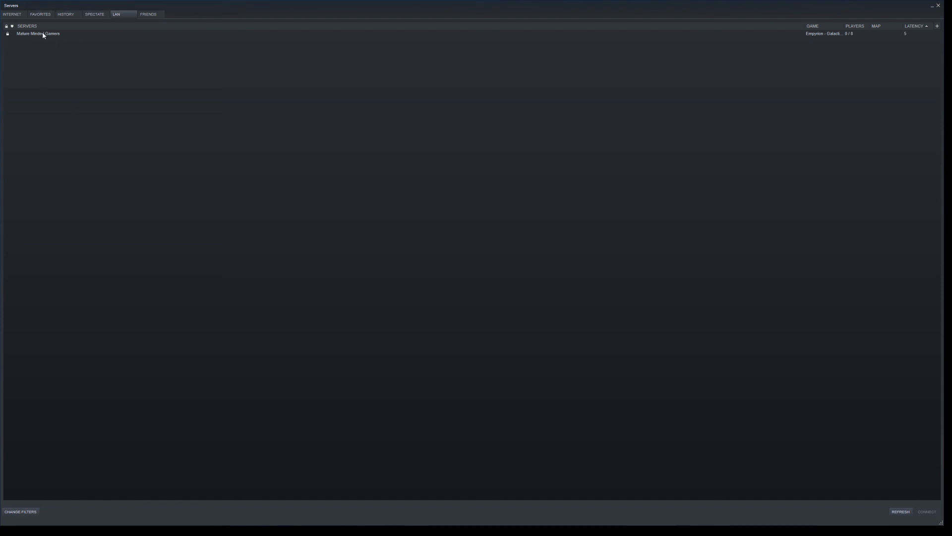
- Refresh the LAN list and select the Mature Minded Gamers server showing 0/8 players
click(38, 34)
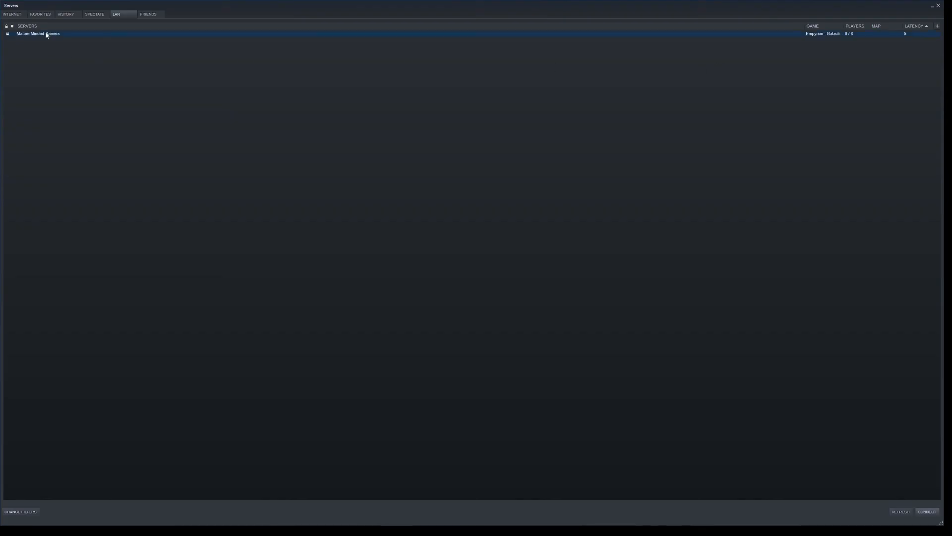
mouse_move(827, 90)
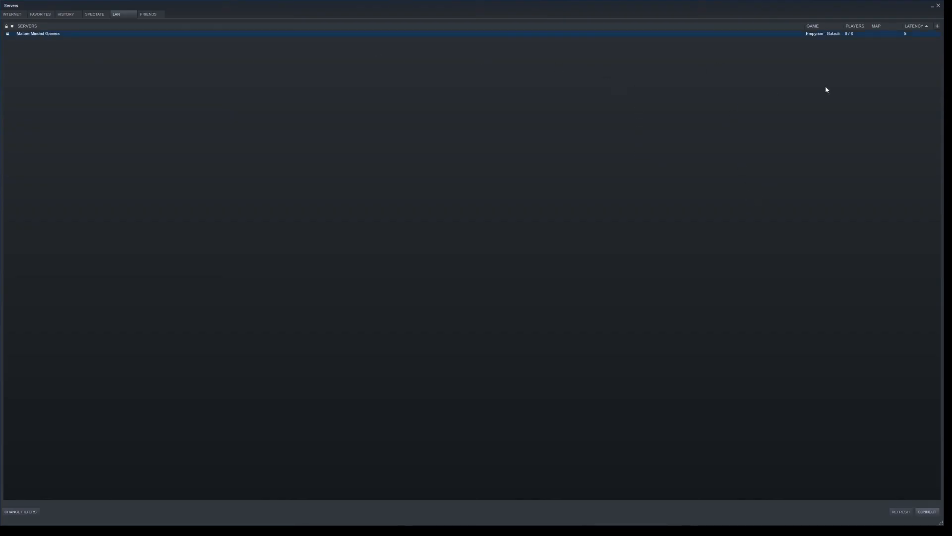
click(899, 511)
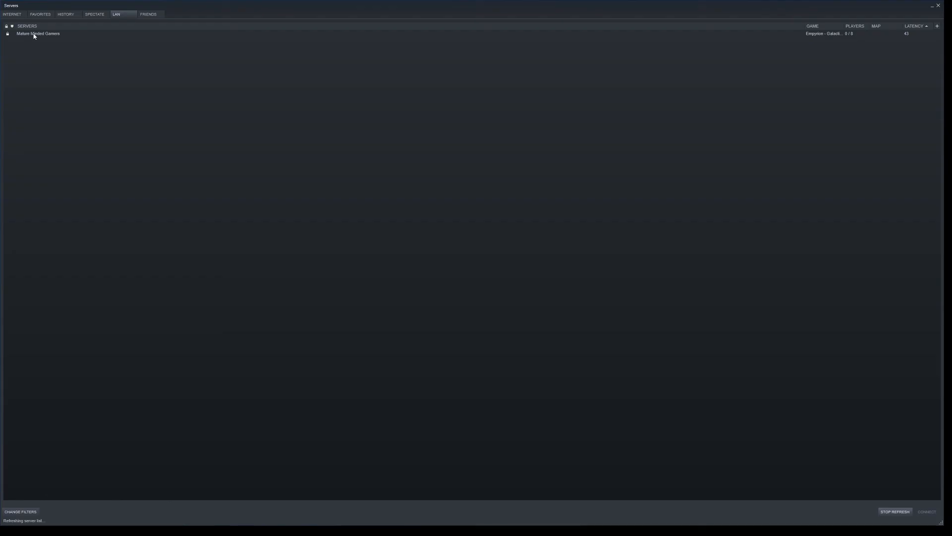
click(38, 34)
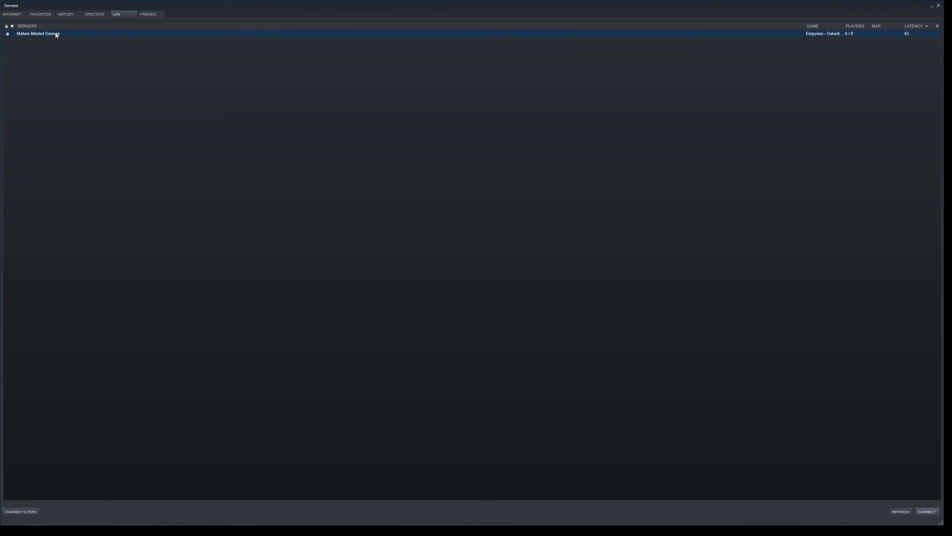
mouse_move(872, 515)
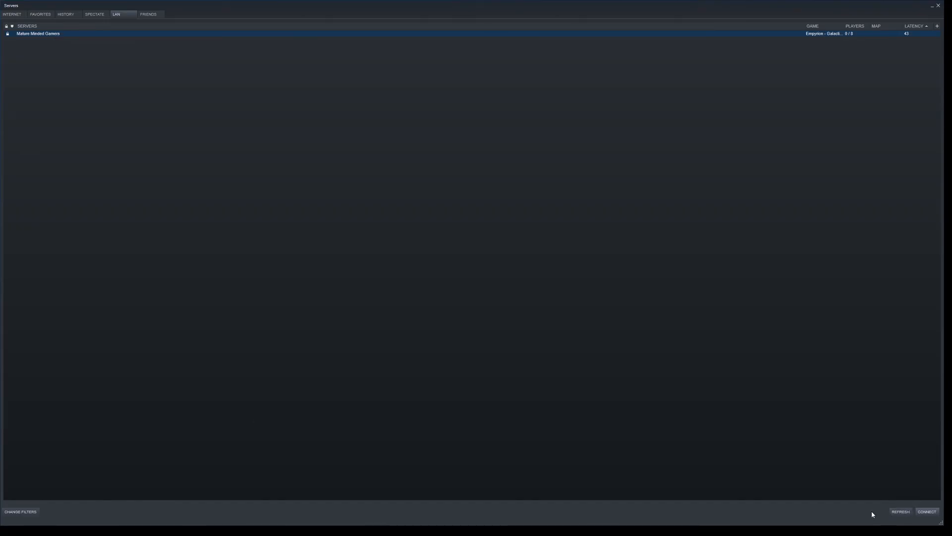